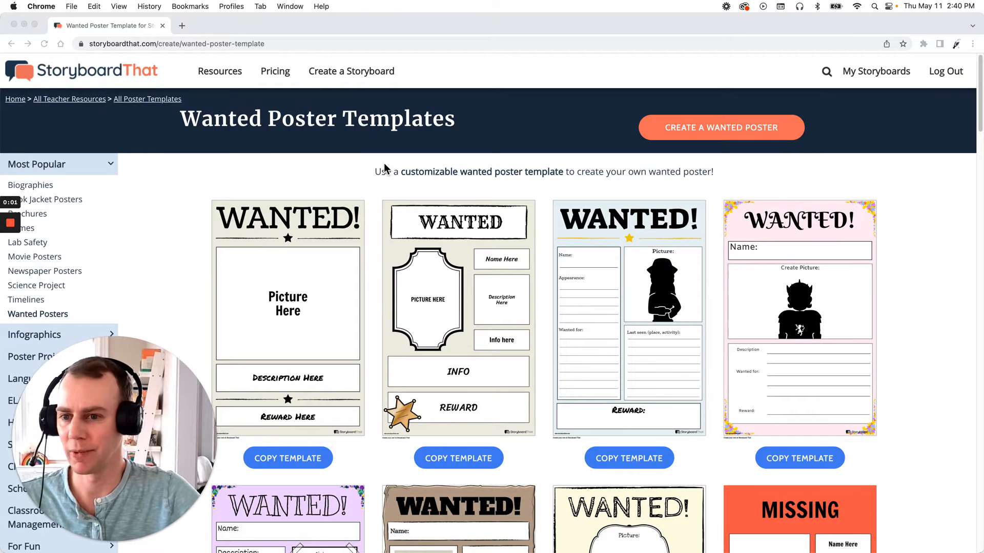
{"action": "mouse_move", "coordinate": [322, 137]}
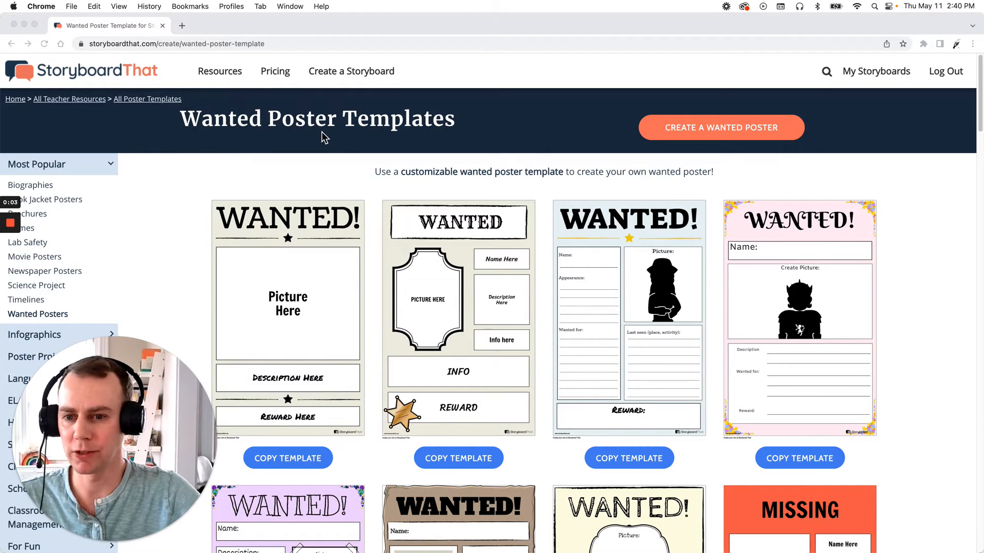
{"action": "mouse_move", "coordinate": [351, 148]}
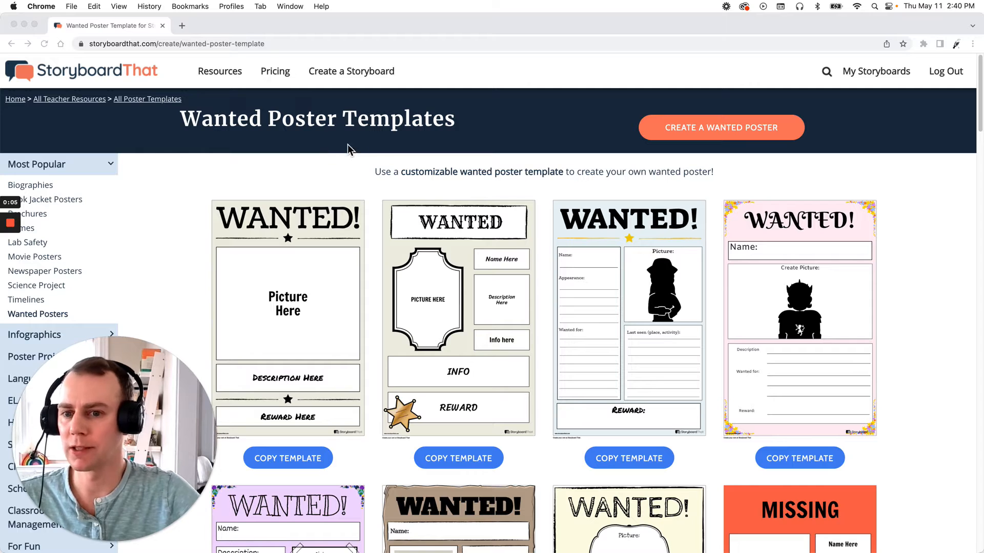
{"action": "mouse_move", "coordinate": [395, 201]}
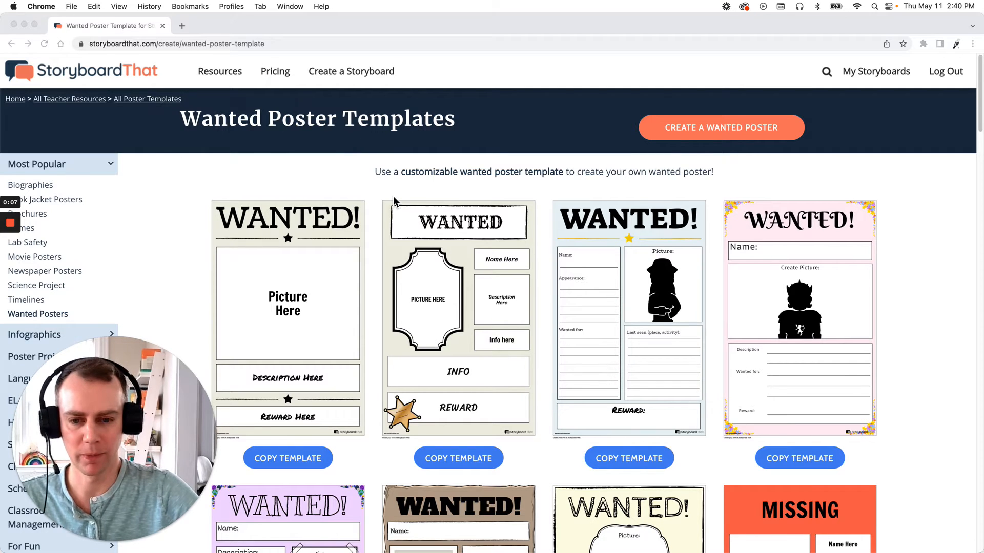
{"action": "mouse_move", "coordinate": [600, 257]}
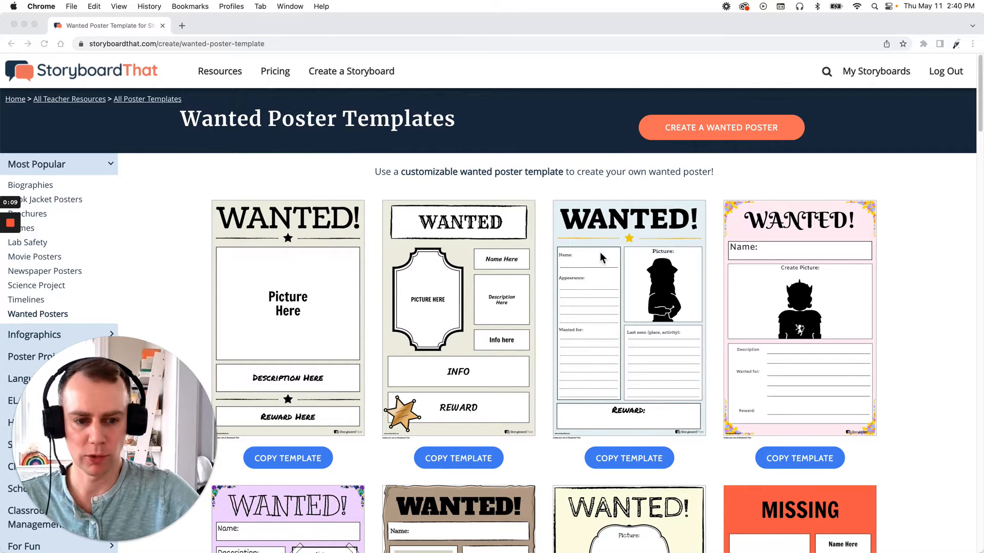
{"action": "mouse_move", "coordinate": [636, 454]}
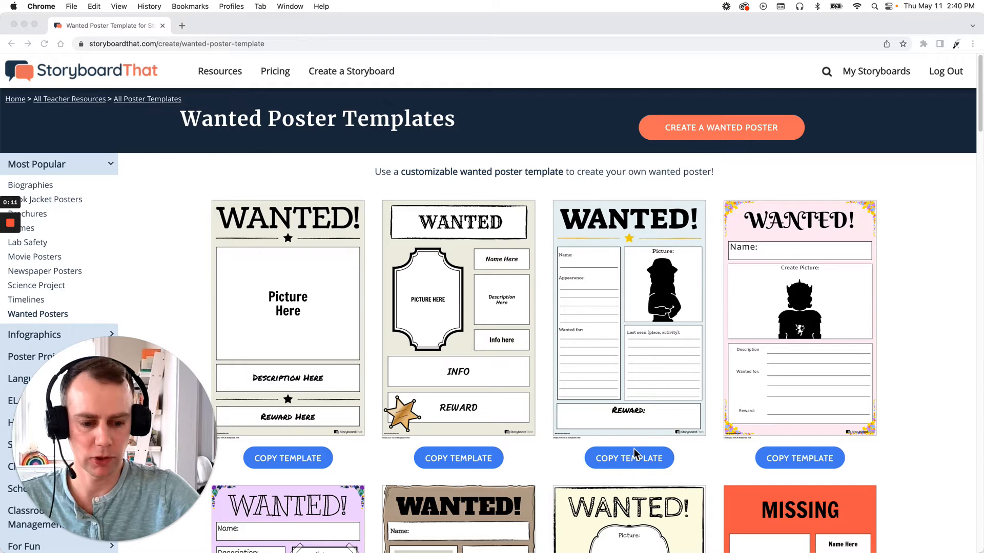
Copy the third wanted poster template and title the copy 'Poster 1'
{"action": "left_click", "coordinate": [628, 458]}
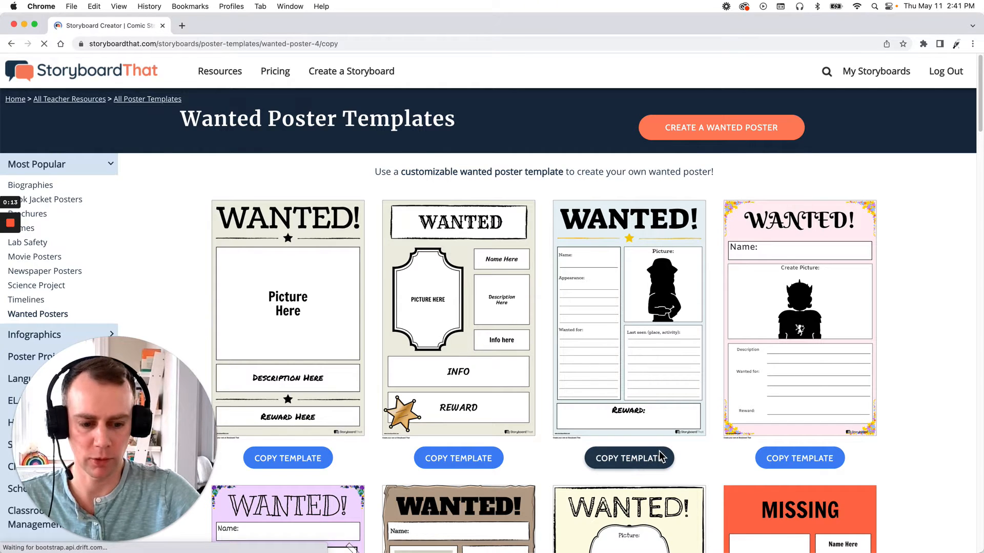
{"action": "left_click", "coordinate": [628, 458]}
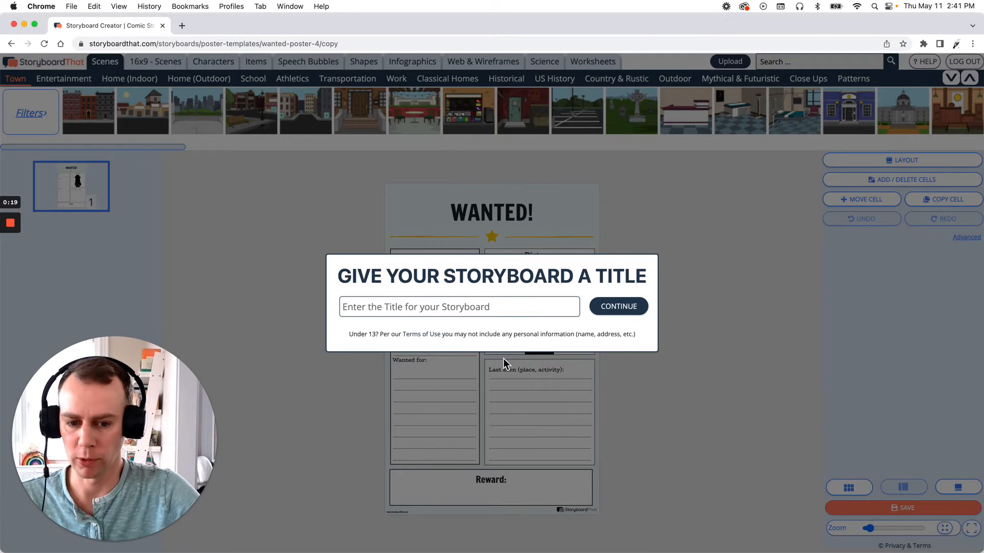
{"action": "type", "text": "Post"}
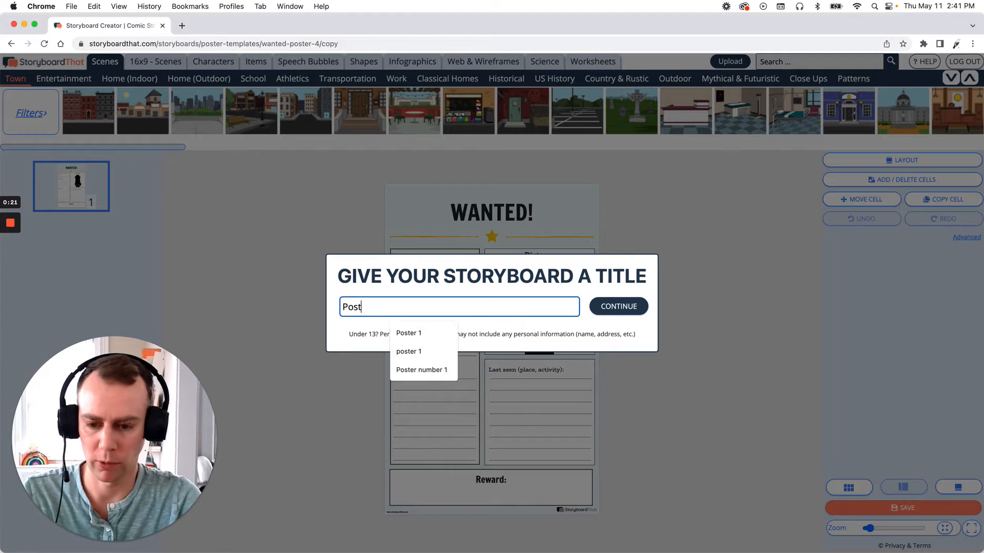
{"action": "left_click", "coordinate": [409, 333]}
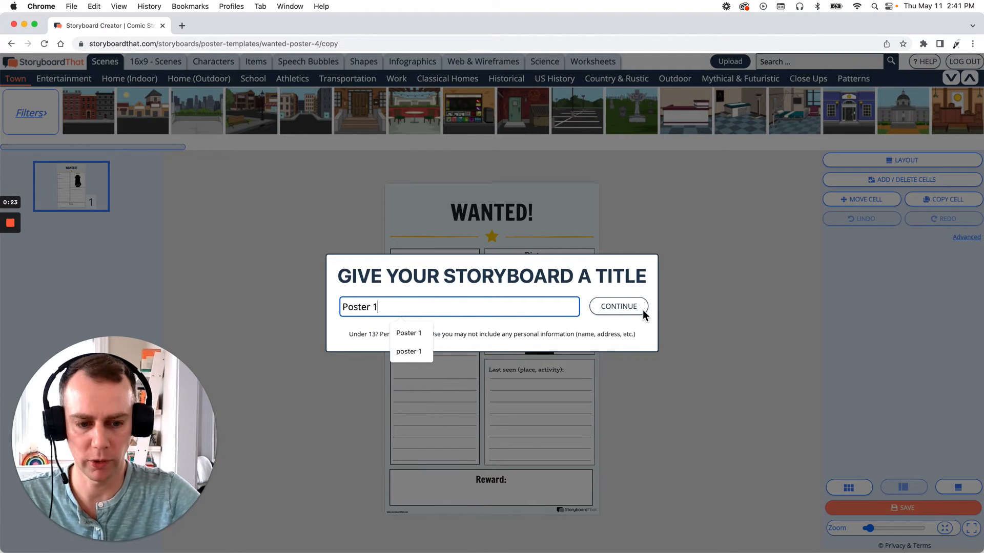
{"action": "left_click", "coordinate": [617, 306]}
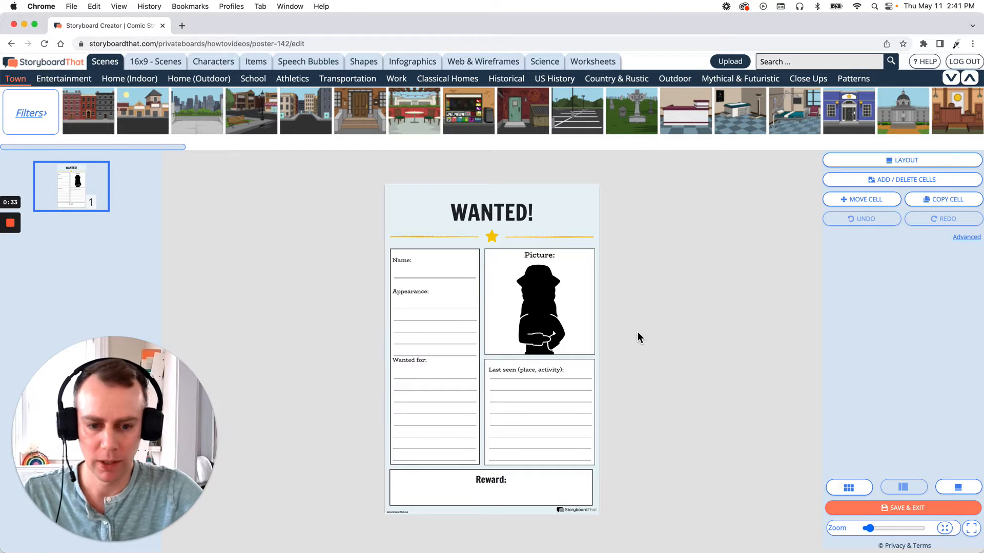
{"action": "mouse_move", "coordinate": [544, 296]}
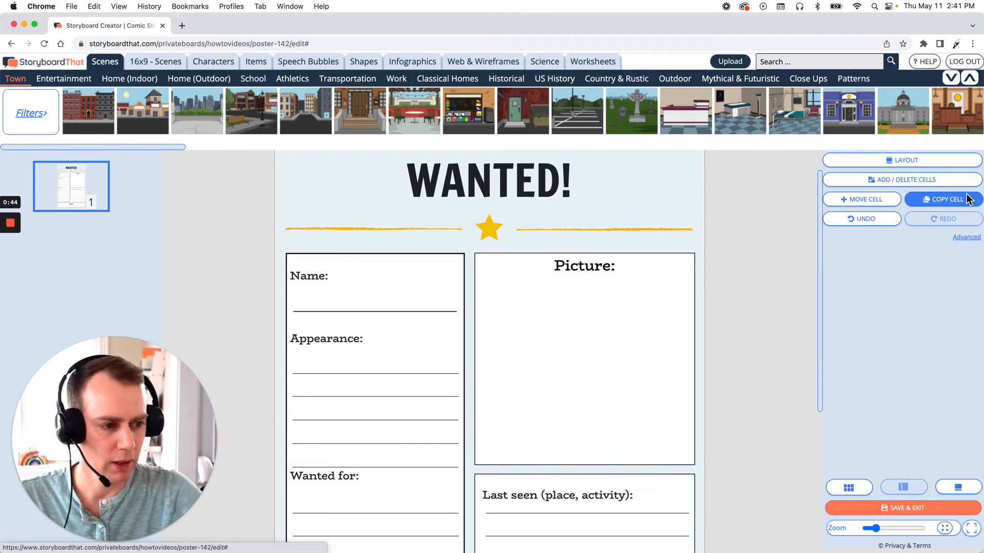
{"action": "mouse_move", "coordinate": [213, 61]}
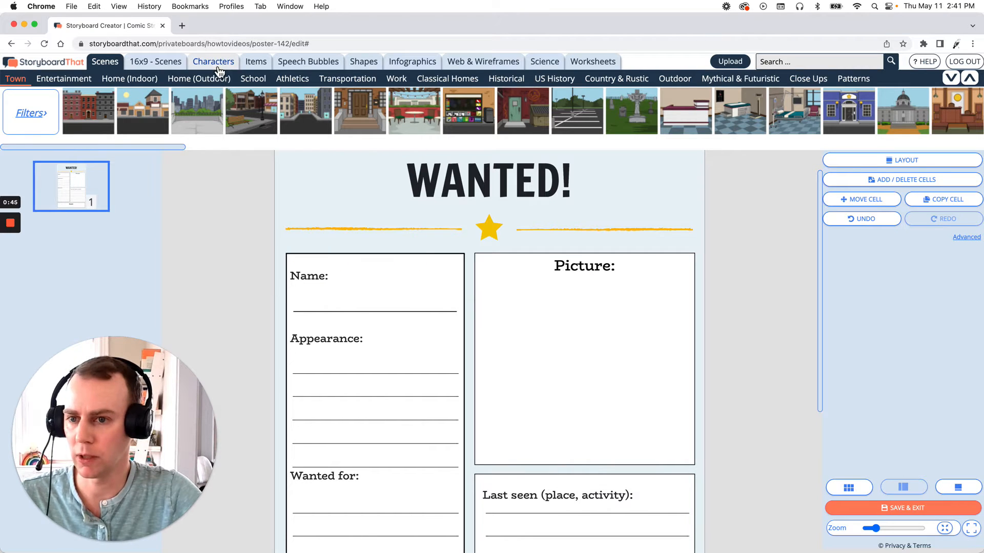
Add the 1600s-1800s pirate woman, change her expression and give her red hair, then update the pose
{"action": "left_click", "coordinate": [213, 62]}
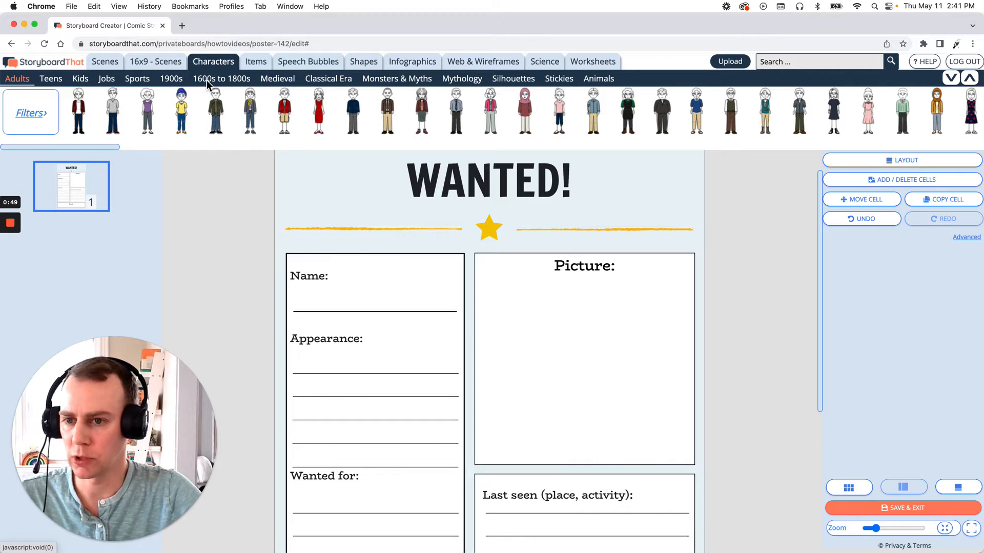
{"action": "left_click", "coordinate": [221, 79]}
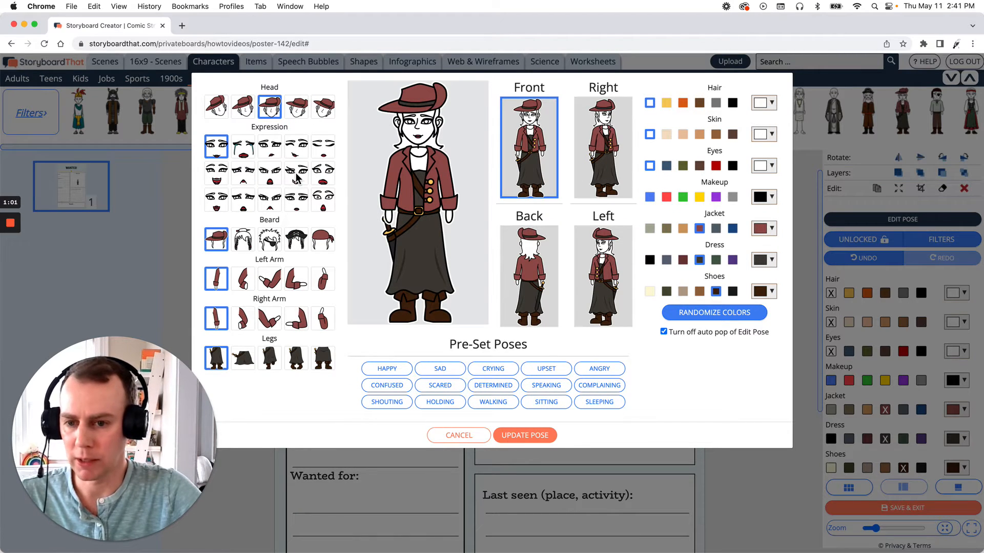
{"action": "left_click", "coordinate": [270, 278]}
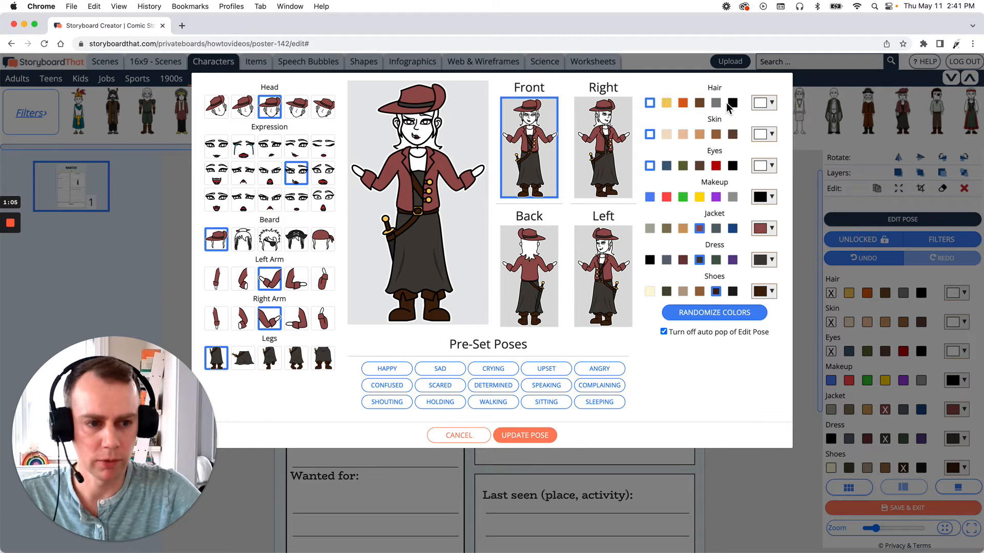
{"action": "left_click", "coordinate": [682, 102]}
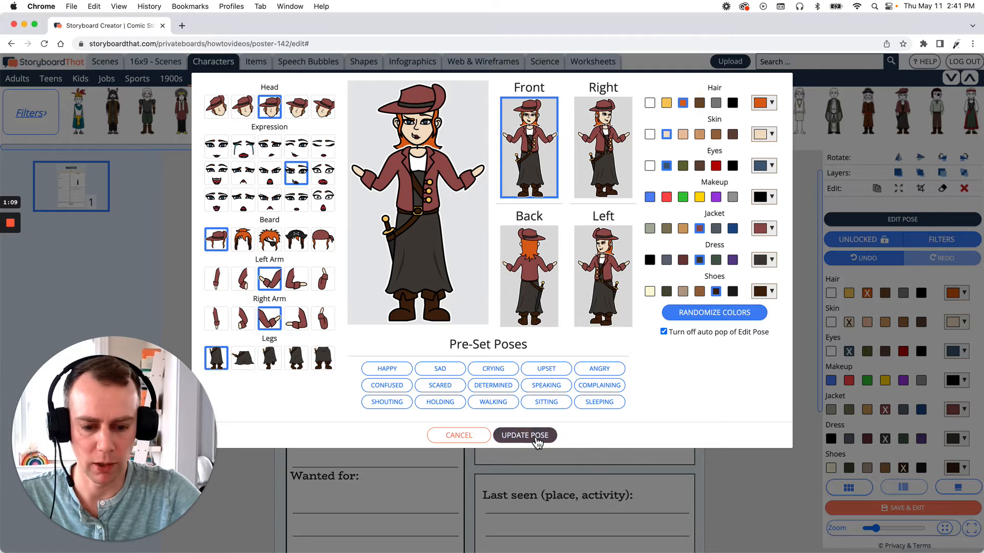
{"action": "left_click", "coordinate": [525, 436]}
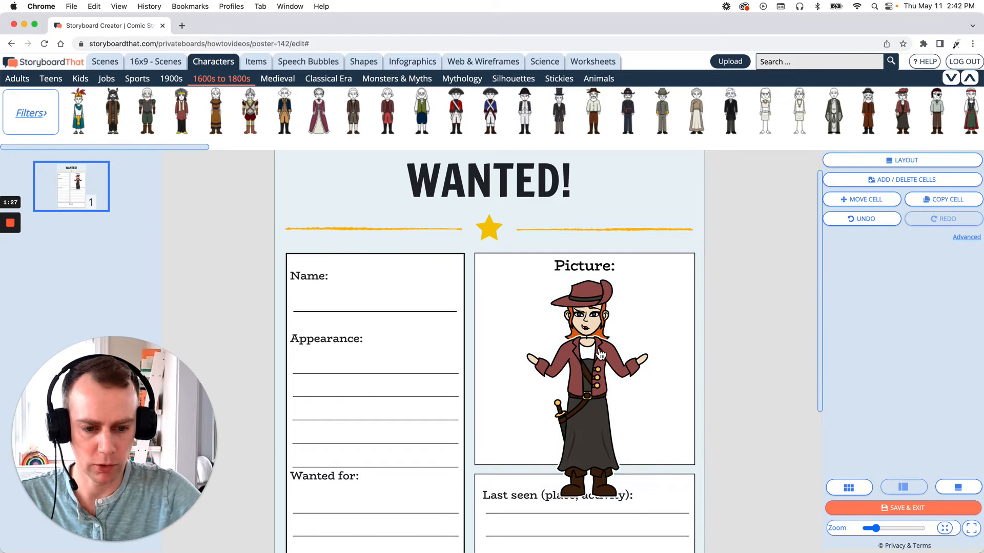
Standard-crop the pirate so she fits inside the Picture box
{"action": "left_click", "coordinate": [583, 364]}
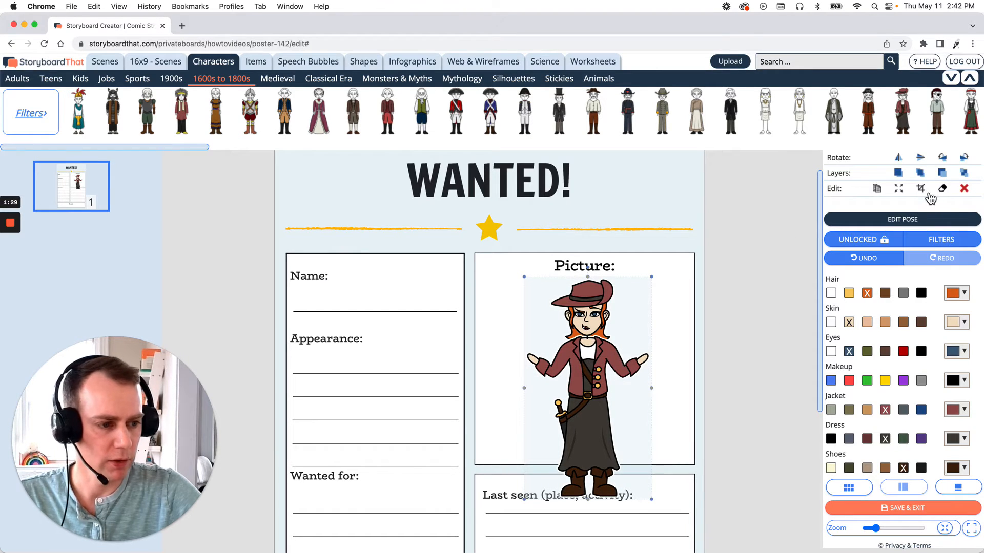
{"action": "left_click", "coordinate": [920, 189]}
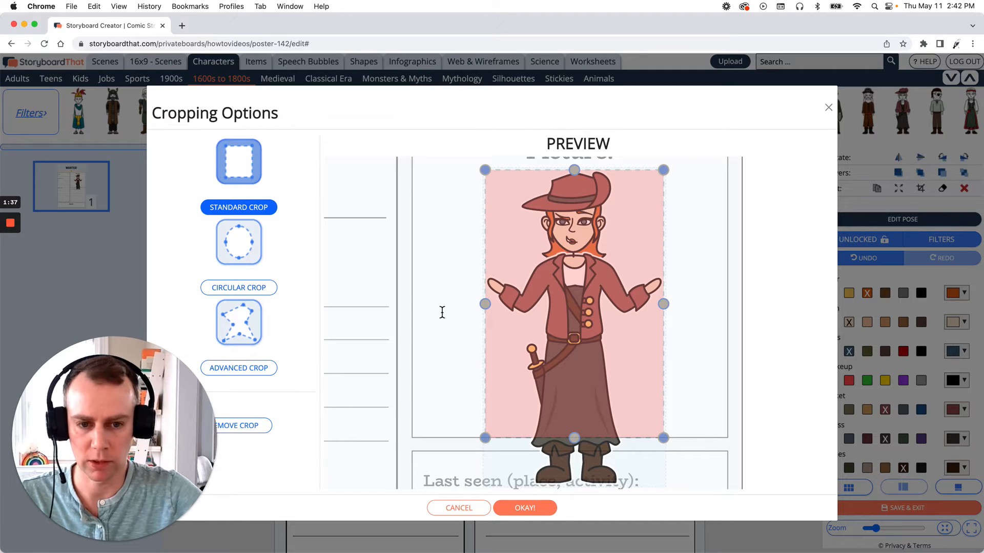
{"action": "mouse_move", "coordinate": [522, 438]}
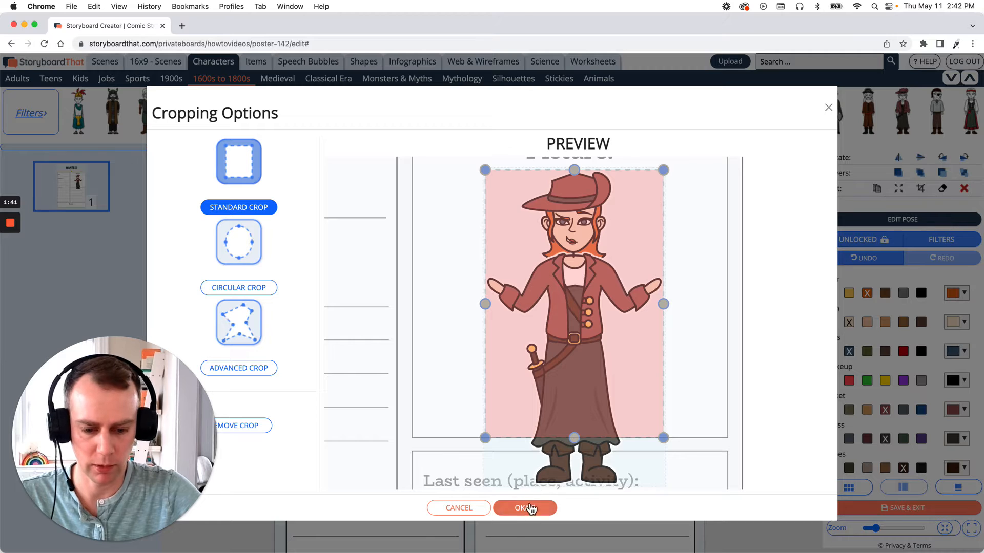
{"action": "left_click", "coordinate": [524, 508]}
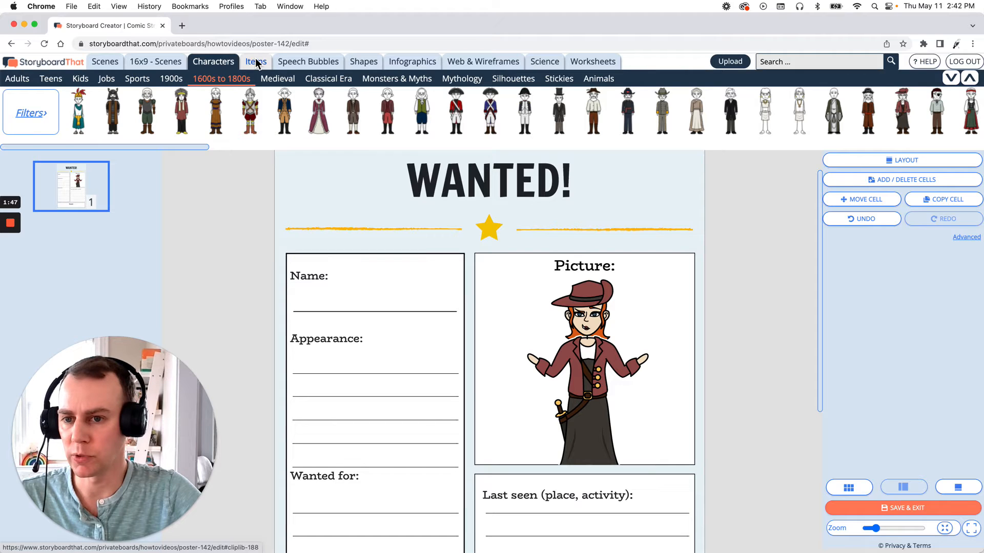
Search Items for 'sword' and place a curved sword in the pirate's raised hand
{"action": "left_click", "coordinate": [255, 61]}
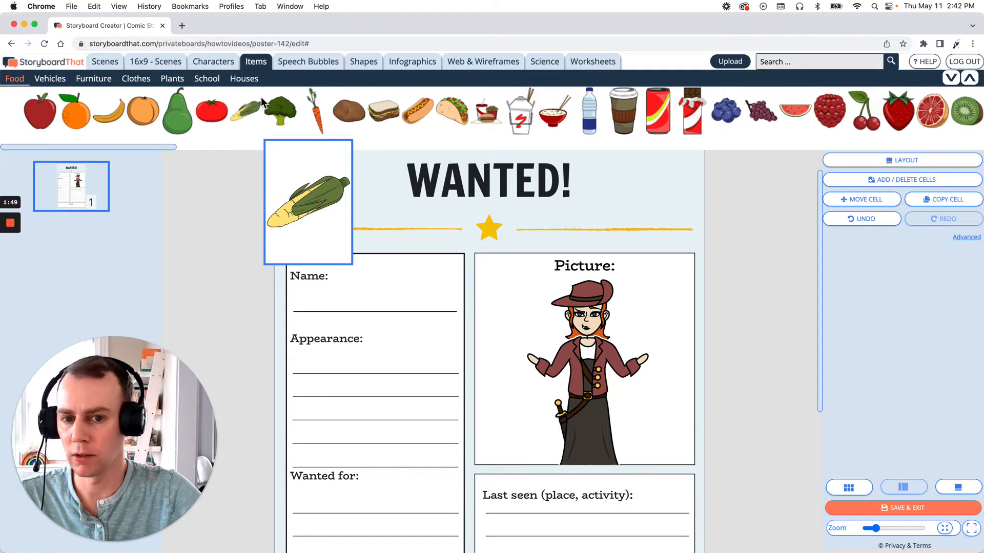
{"action": "left_click", "coordinate": [819, 61]}
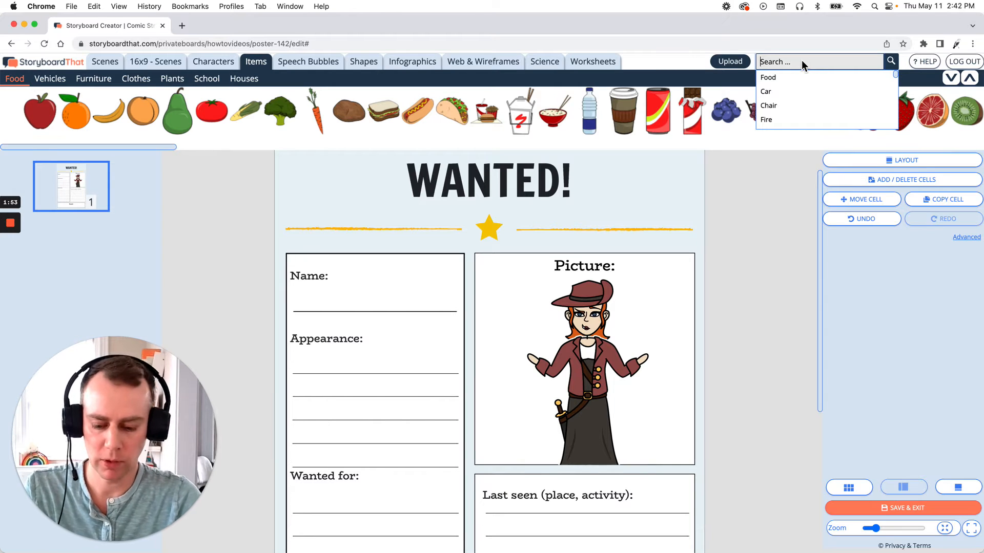
{"action": "type", "text": "sword"}
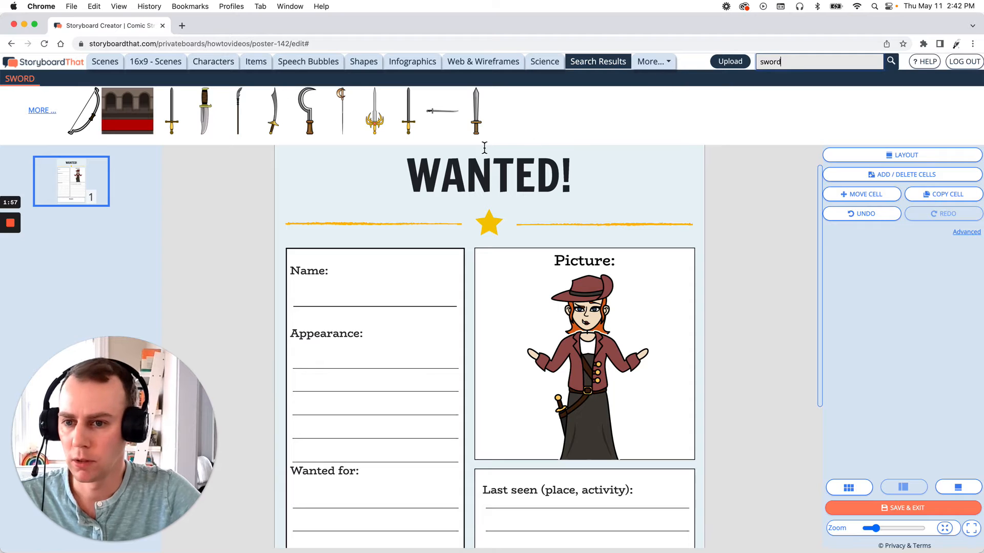
{"action": "left_click", "coordinate": [273, 111]}
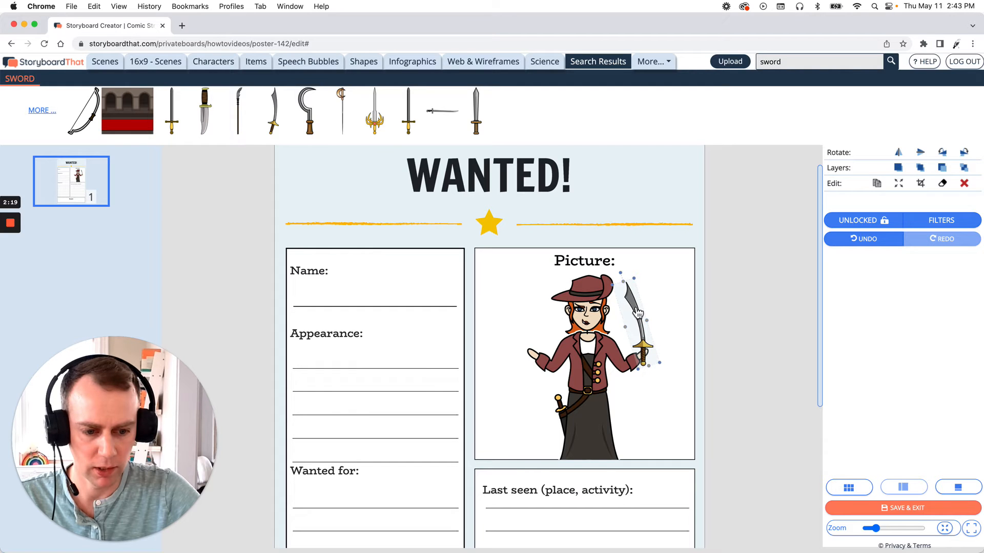
{"action": "left_click", "coordinate": [781, 326]}
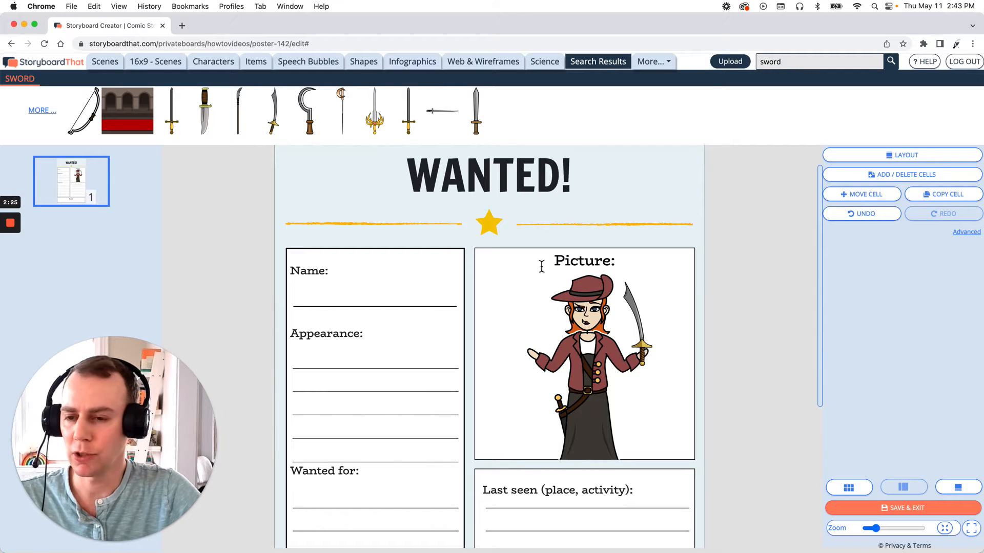
Filter the Animals characters to Birds and perch a parrot on the pirate's outstretched hand
{"action": "left_click", "coordinate": [213, 61]}
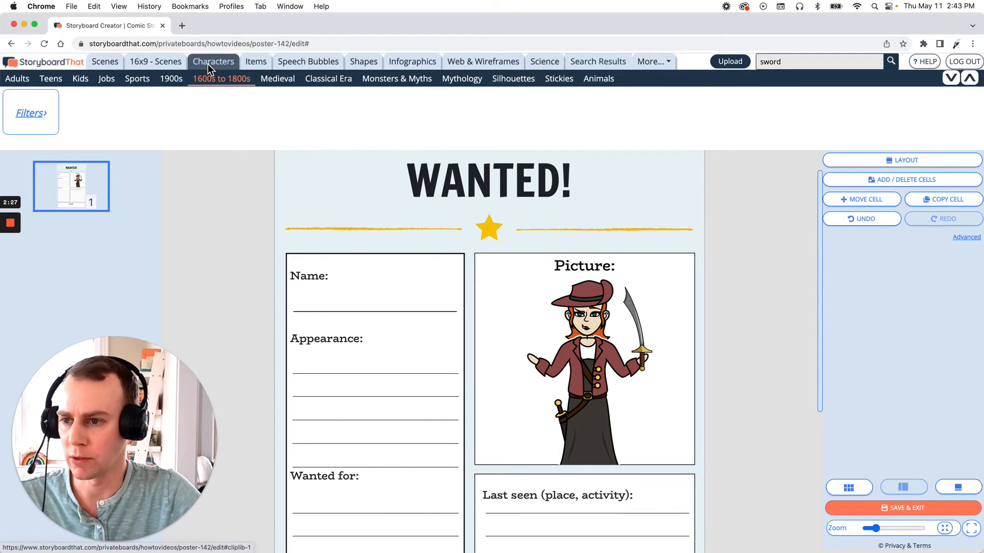
{"action": "left_click", "coordinate": [213, 62]}
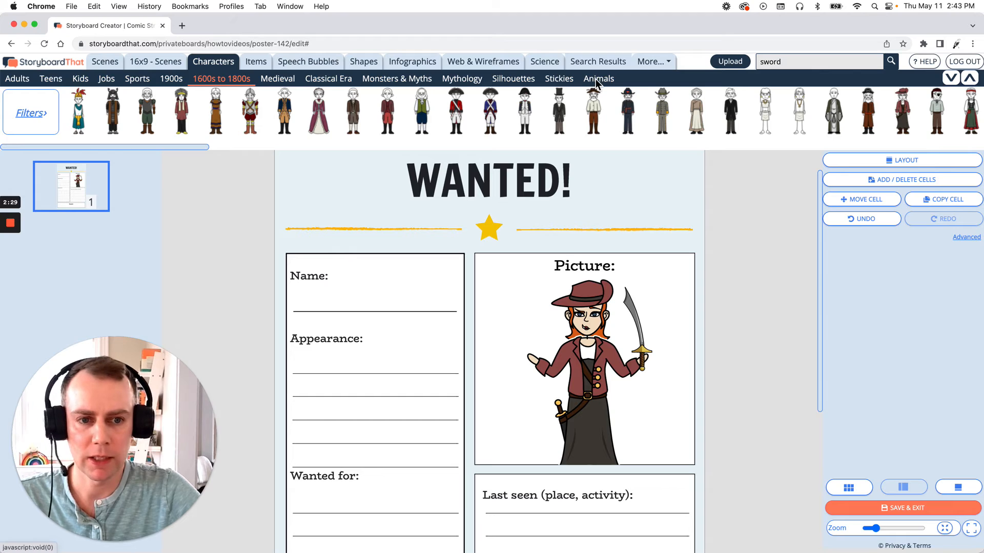
{"action": "left_click", "coordinate": [597, 79]}
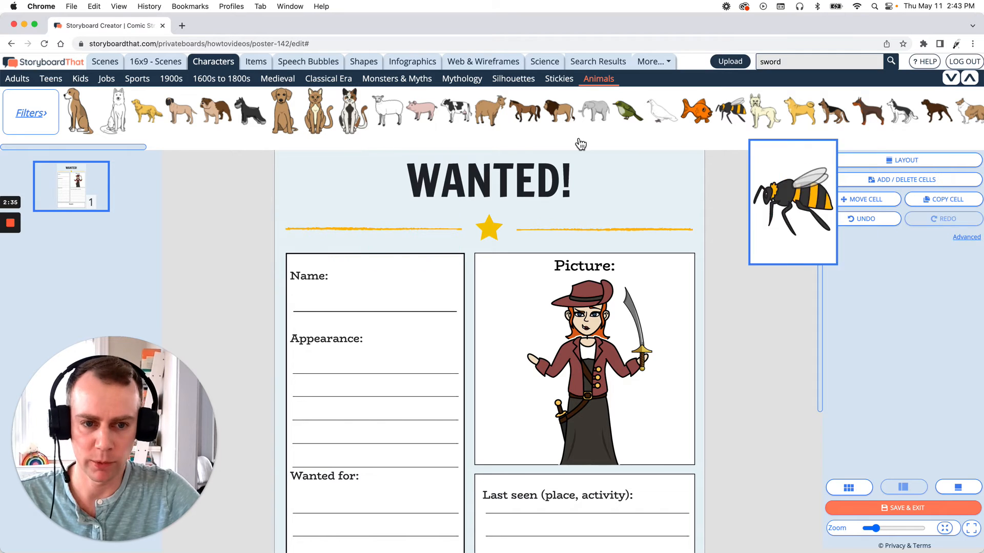
{"action": "left_click", "coordinate": [29, 113]}
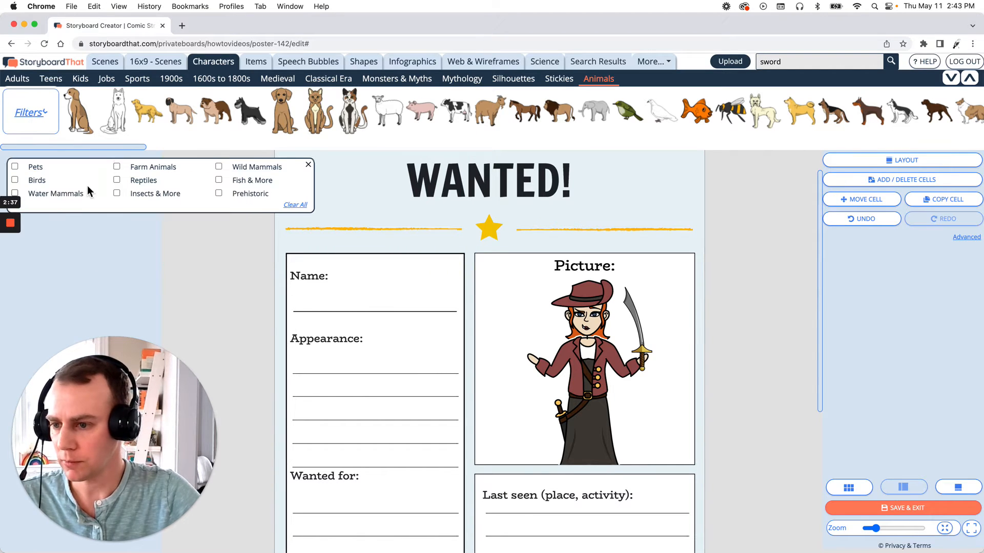
{"action": "left_click", "coordinate": [16, 180]}
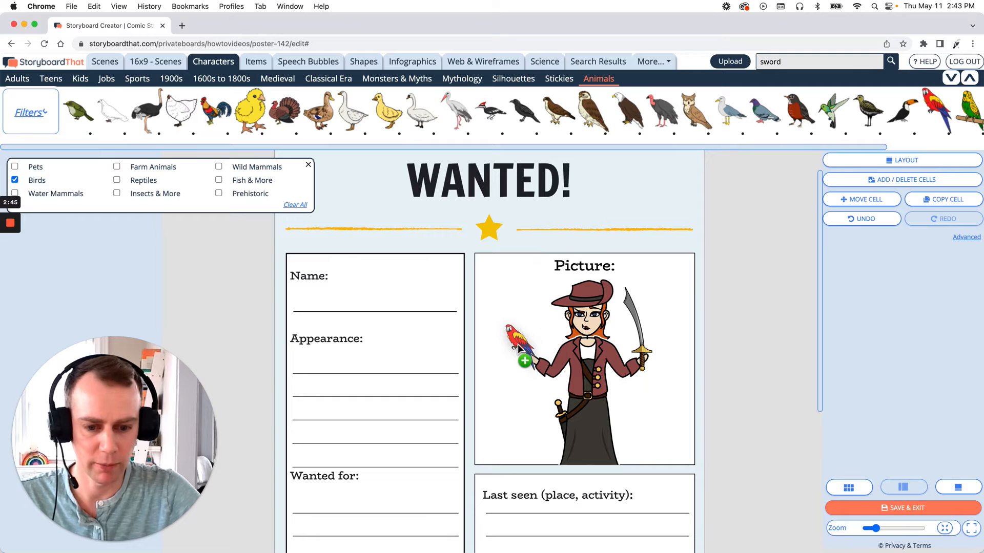
{"action": "left_click", "coordinate": [521, 345]}
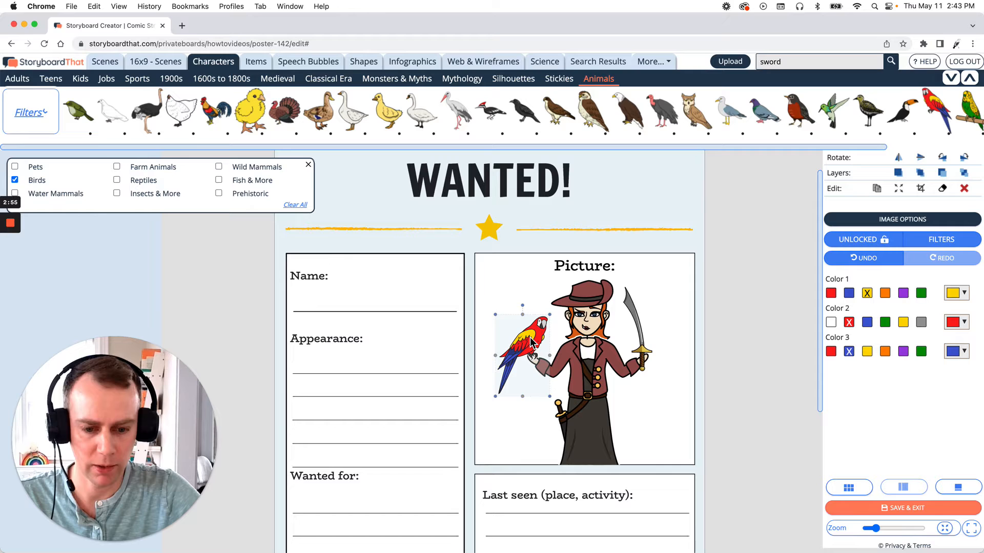
{"action": "mouse_move", "coordinate": [301, 175]}
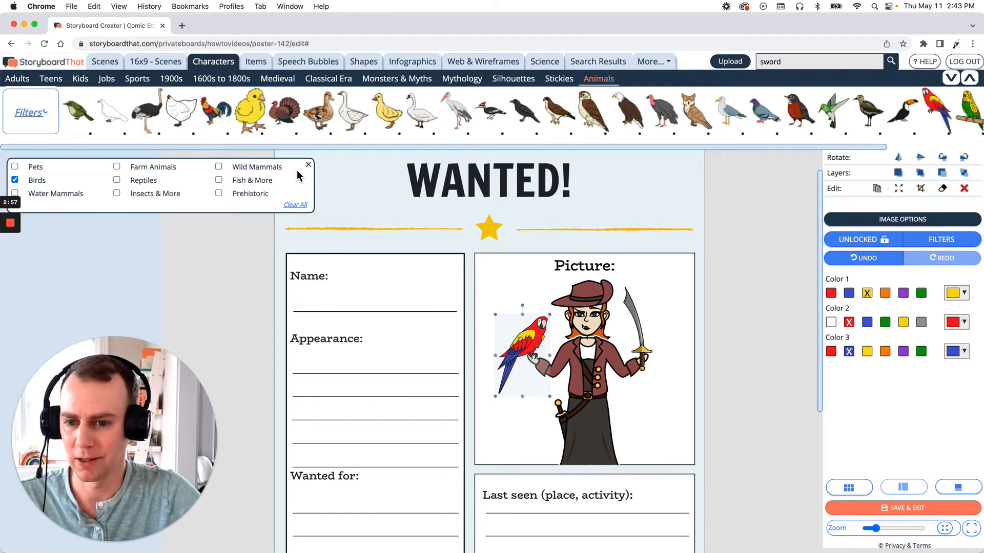
{"action": "left_click", "coordinate": [308, 164]}
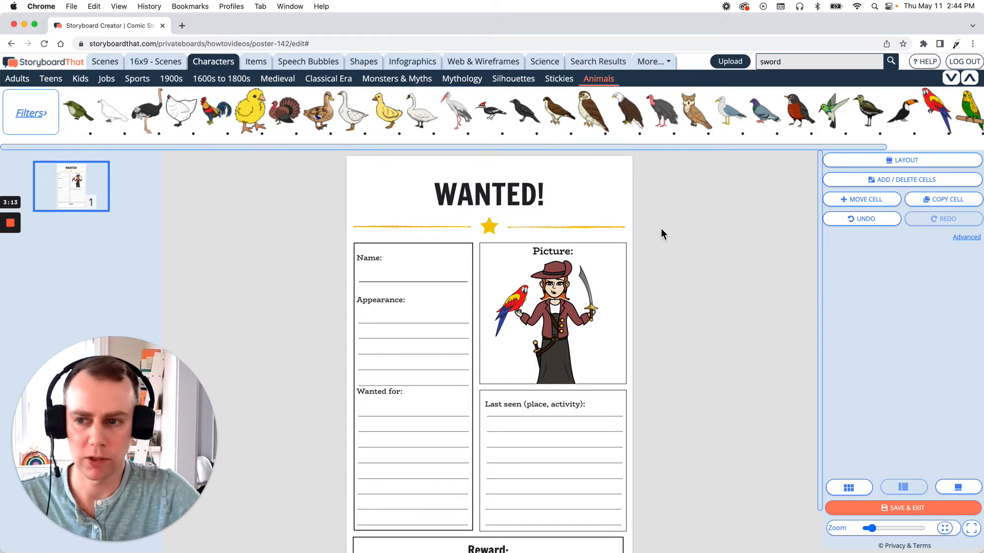
Show the Scenes library with its town backgrounds
{"action": "left_click", "coordinate": [105, 61]}
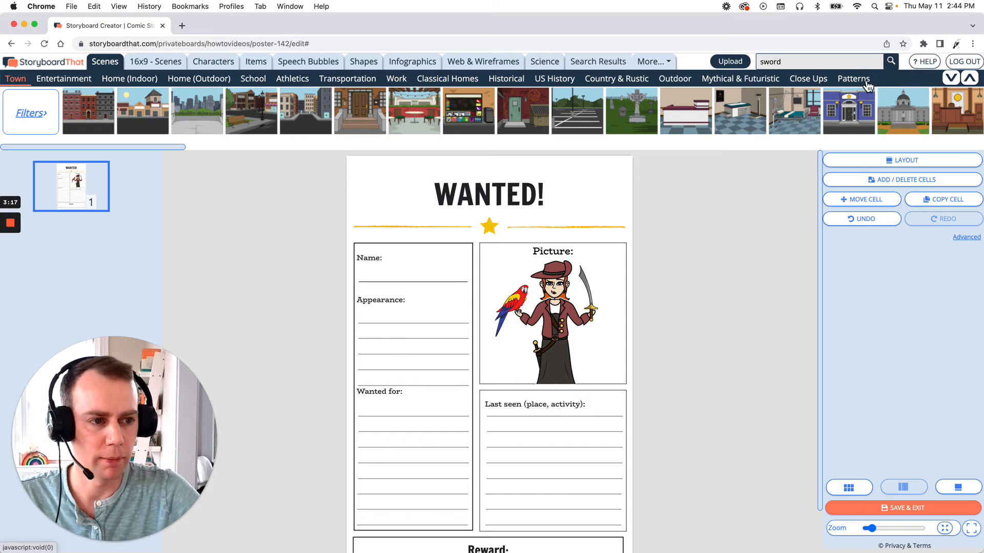
Stretch a wood-grain pattern non-proportionally over the whole poster and lighten its Color 1
{"action": "left_click", "coordinate": [853, 78]}
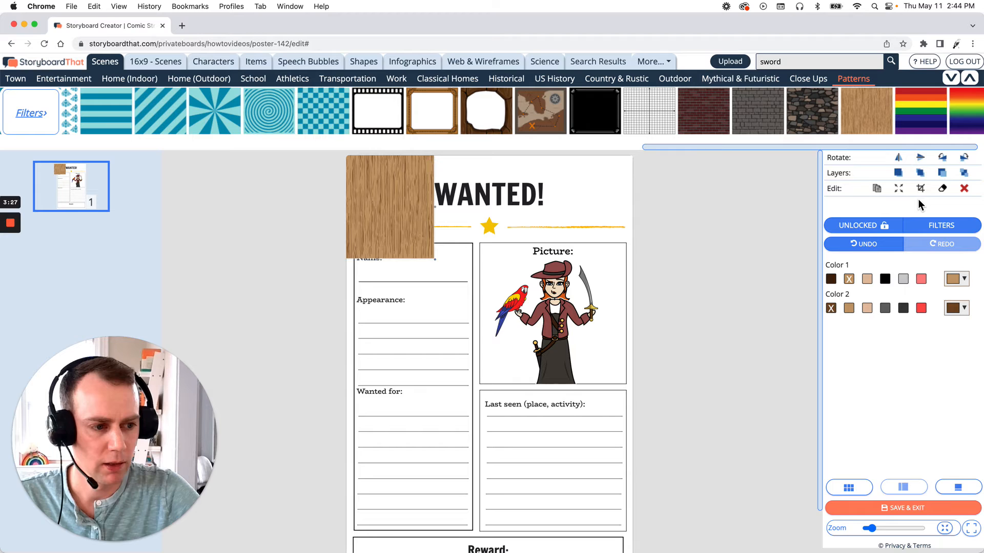
{"action": "left_click", "coordinate": [899, 188]}
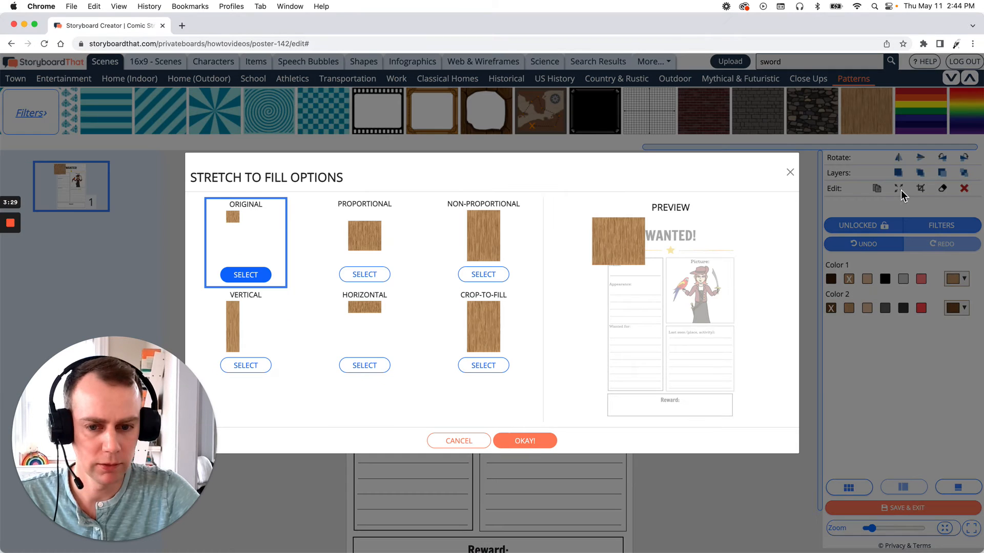
{"action": "left_click", "coordinate": [483, 275]}
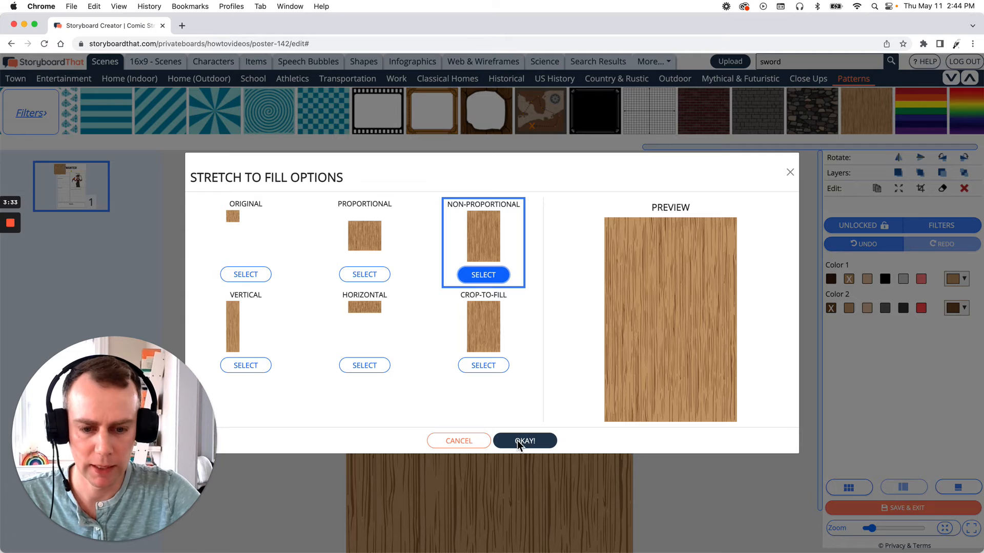
{"action": "left_click", "coordinate": [524, 440]}
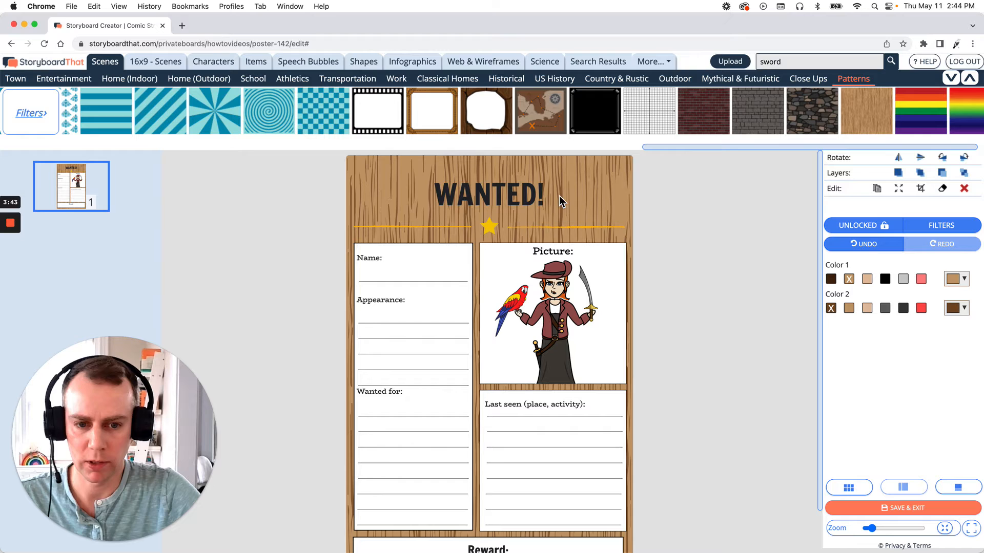
{"action": "mouse_move", "coordinate": [632, 267]}
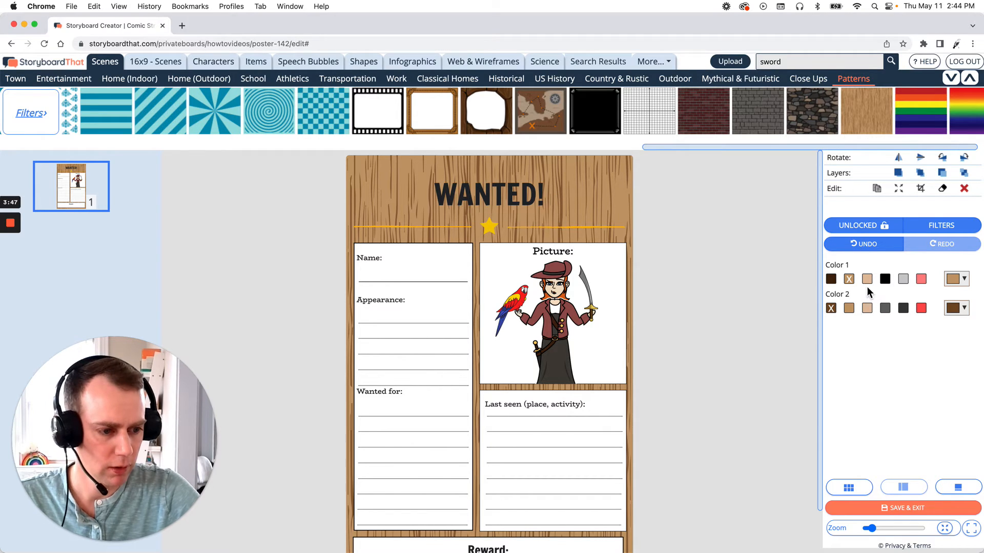
{"action": "left_click", "coordinate": [867, 278]}
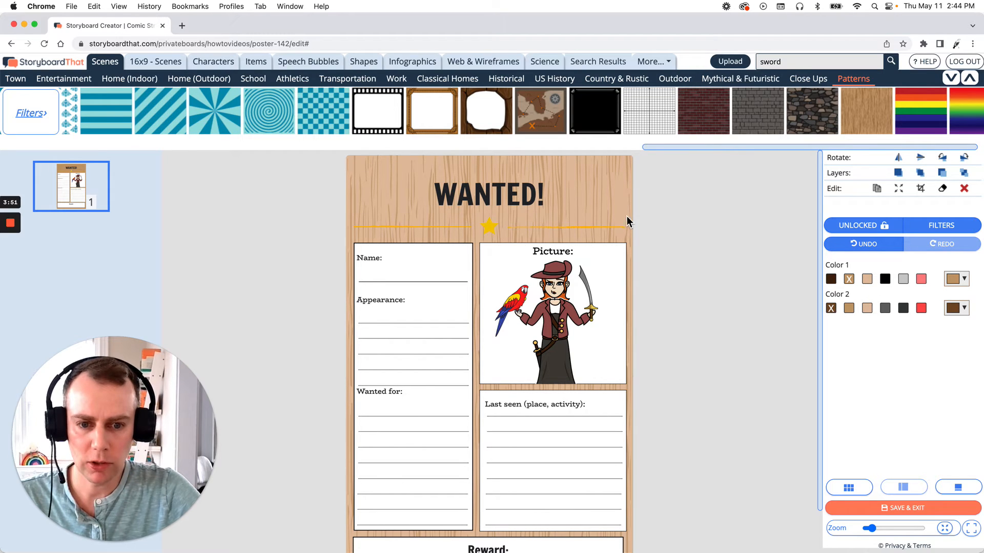
{"action": "mouse_move", "coordinate": [675, 262]}
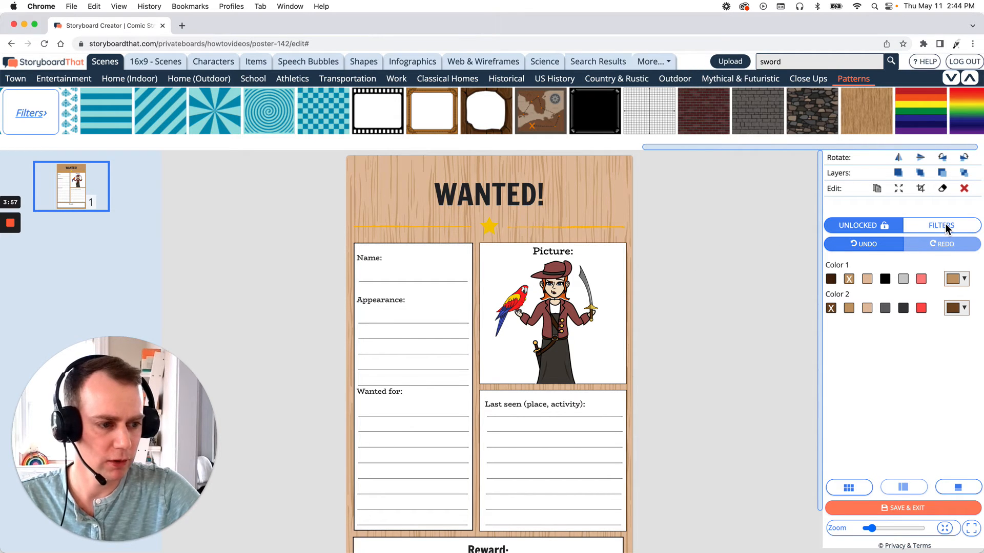
{"action": "left_click", "coordinate": [941, 225]}
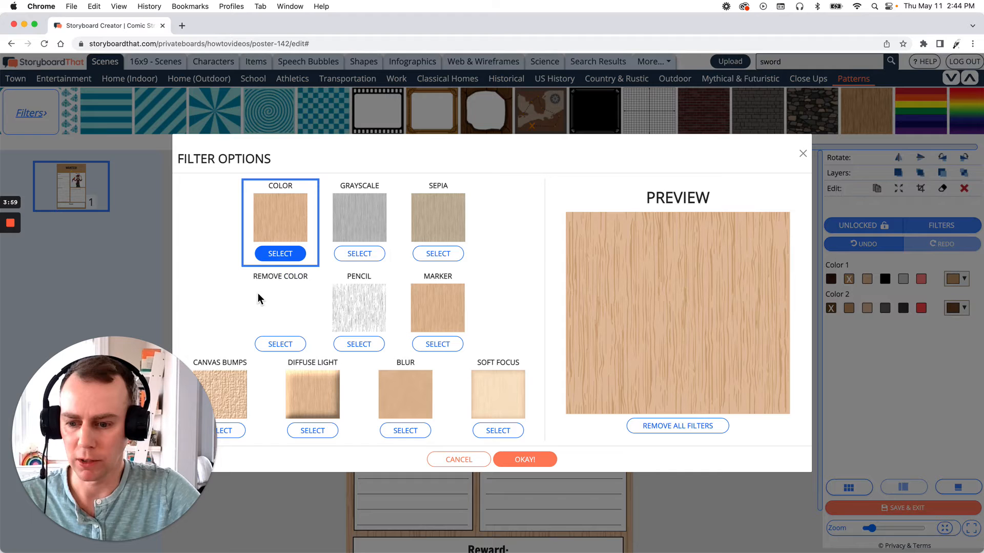
{"action": "mouse_move", "coordinate": [438, 253]}
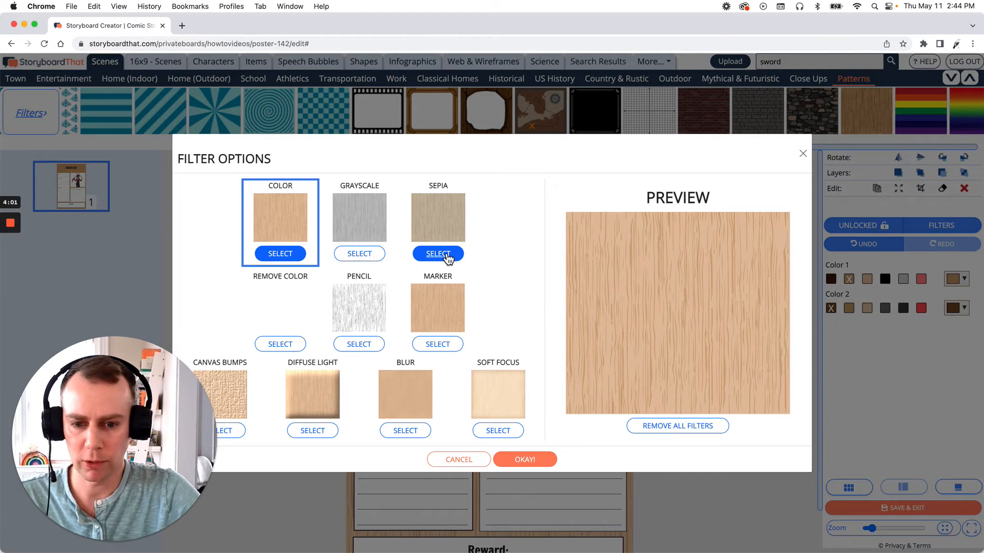
Apply a Sepia filter to the wood-grain background
{"action": "left_click", "coordinate": [436, 253]}
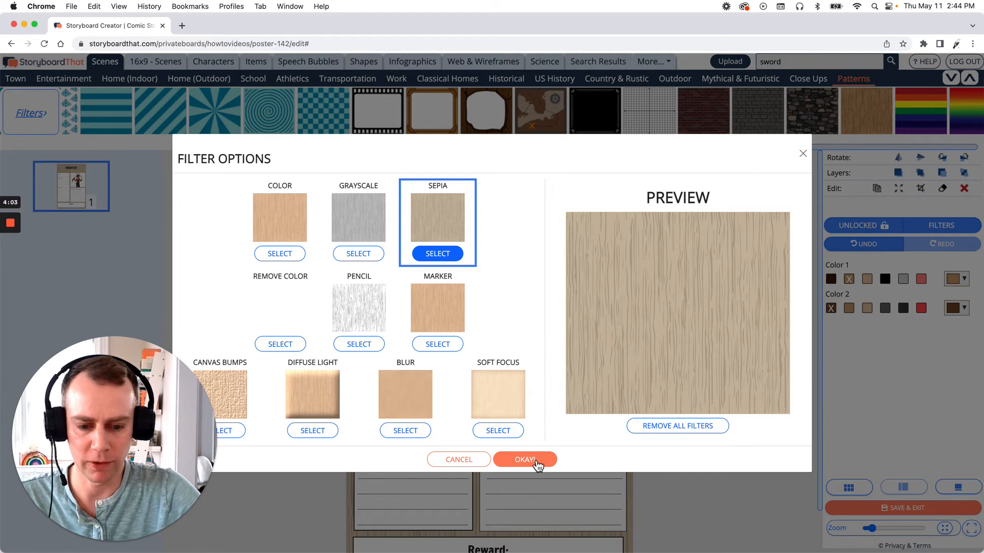
{"action": "left_click", "coordinate": [524, 459]}
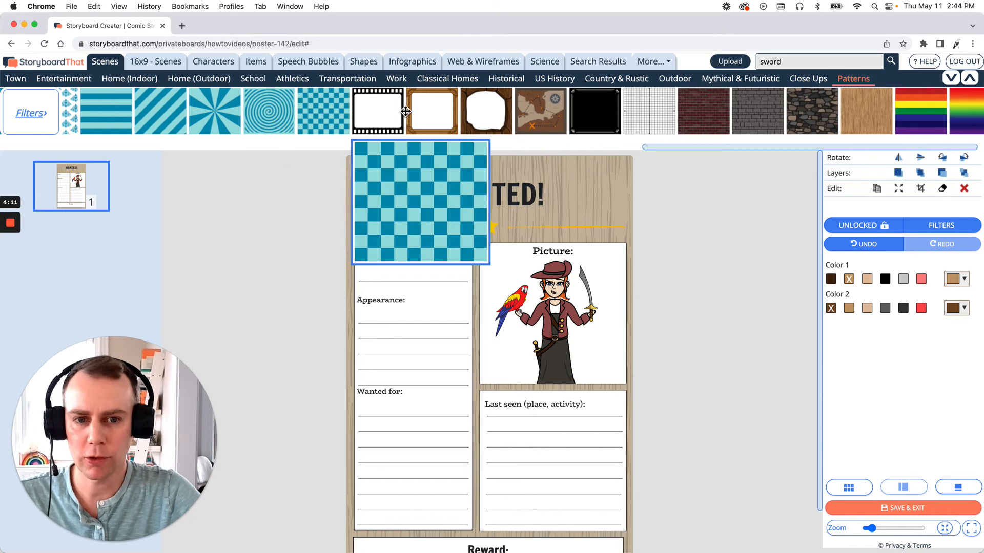
Place the Historical ship-deck scene behind the pirate and standard-crop it to the Picture box
{"action": "left_click", "coordinate": [505, 79]}
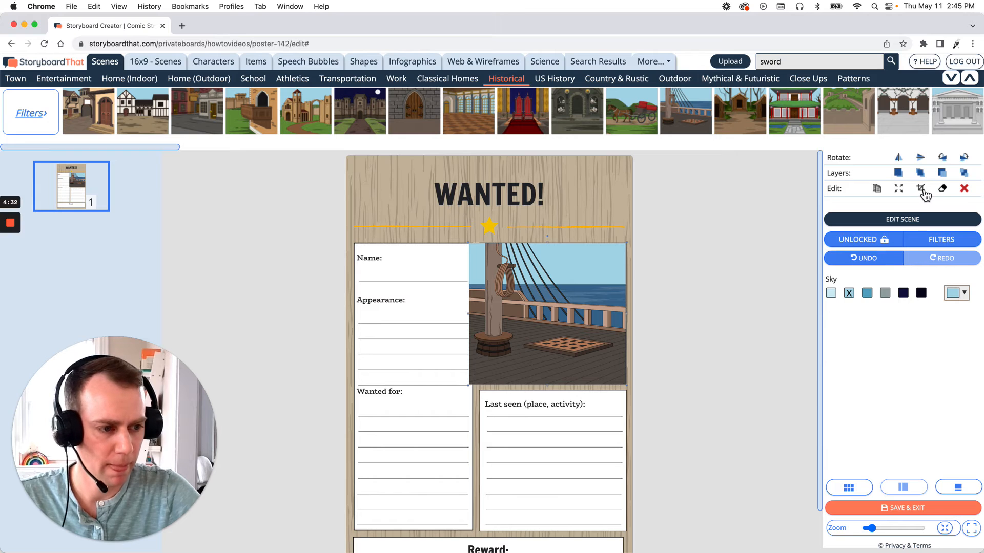
{"action": "left_click", "coordinate": [921, 188]}
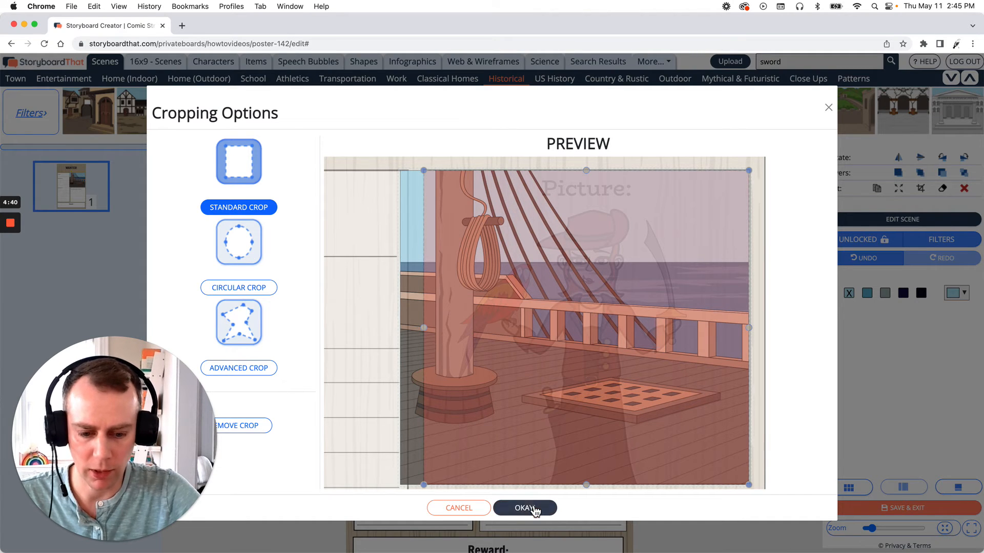
{"action": "left_click", "coordinate": [523, 507]}
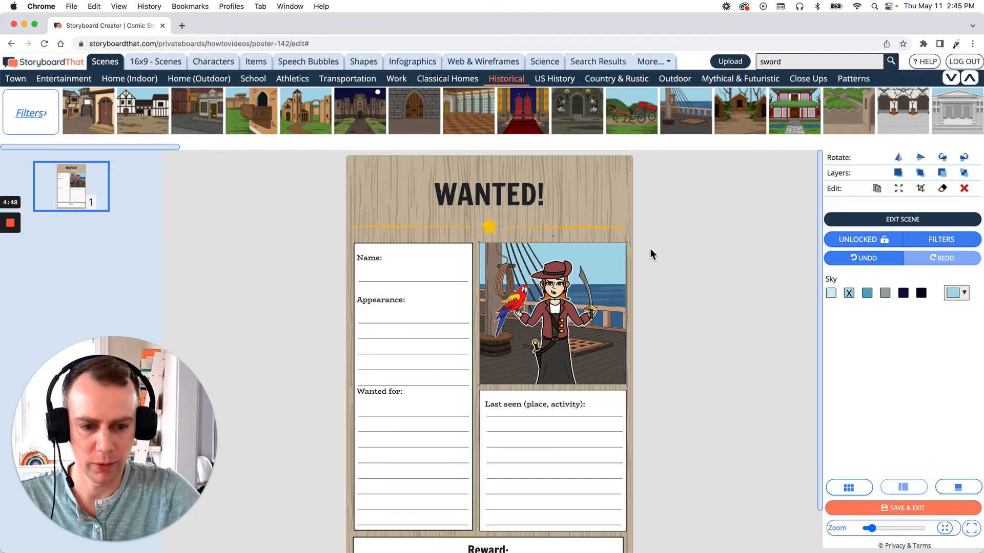
{"action": "mouse_move", "coordinate": [613, 287]}
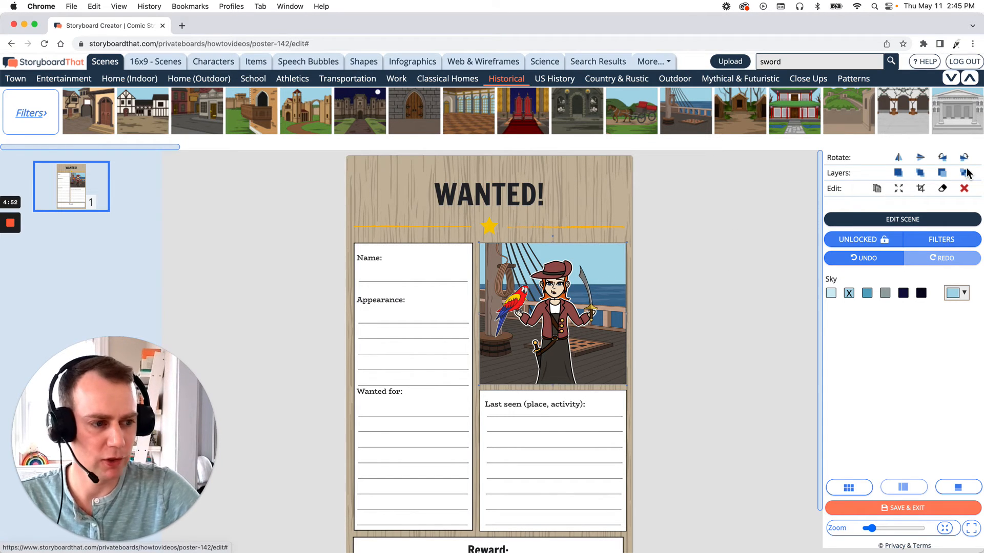
Apply a Sepia filter to the ship-deck scene behind the pirate
{"action": "left_click", "coordinate": [940, 239]}
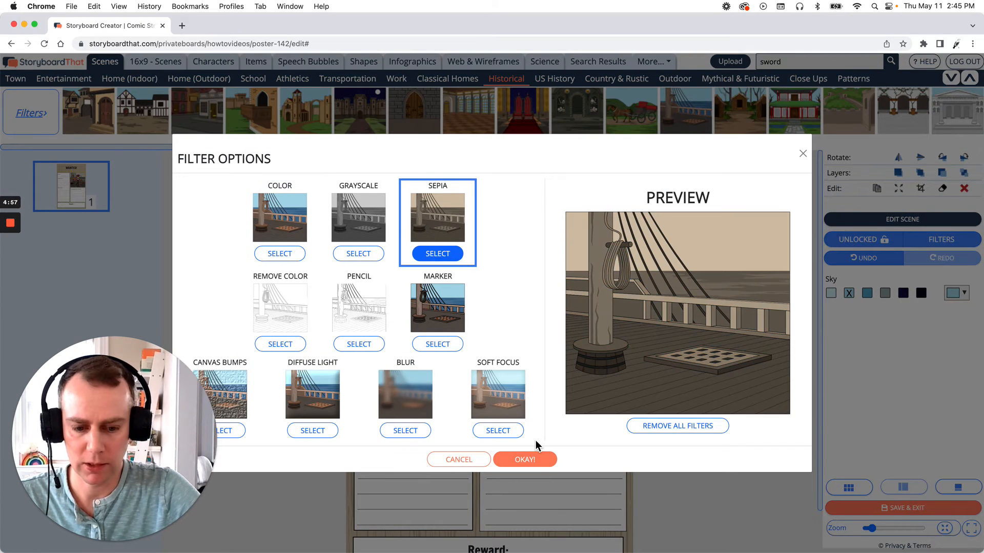
{"action": "left_click", "coordinate": [524, 459]}
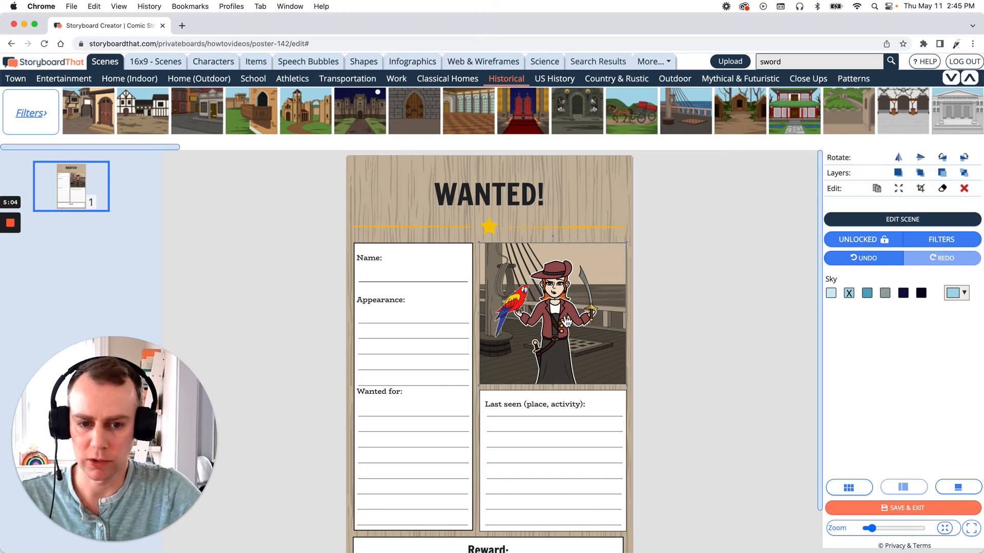
Restyle the WANTED! title in Alfa Slab One at size 200
{"action": "left_click", "coordinate": [488, 194]}
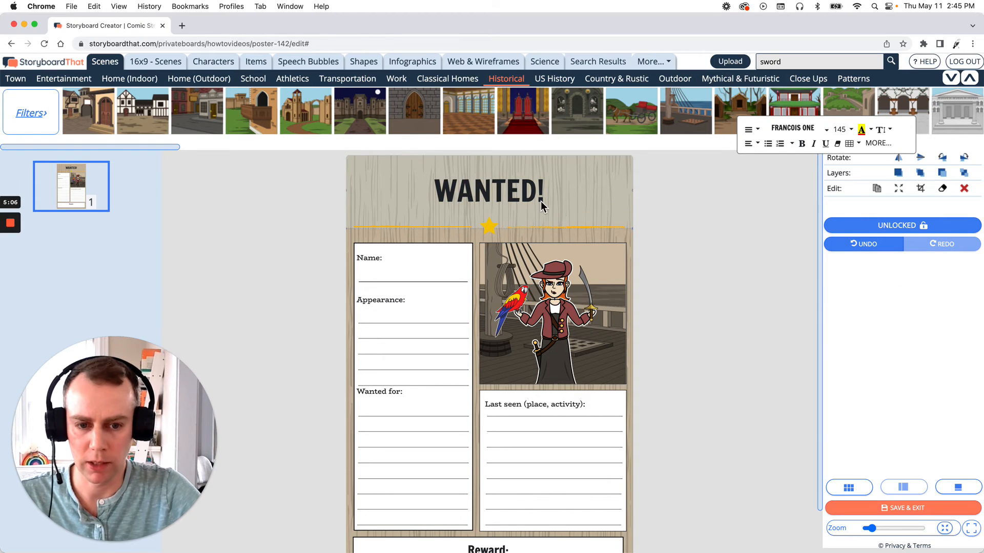
{"action": "double_click", "coordinate": [486, 193]}
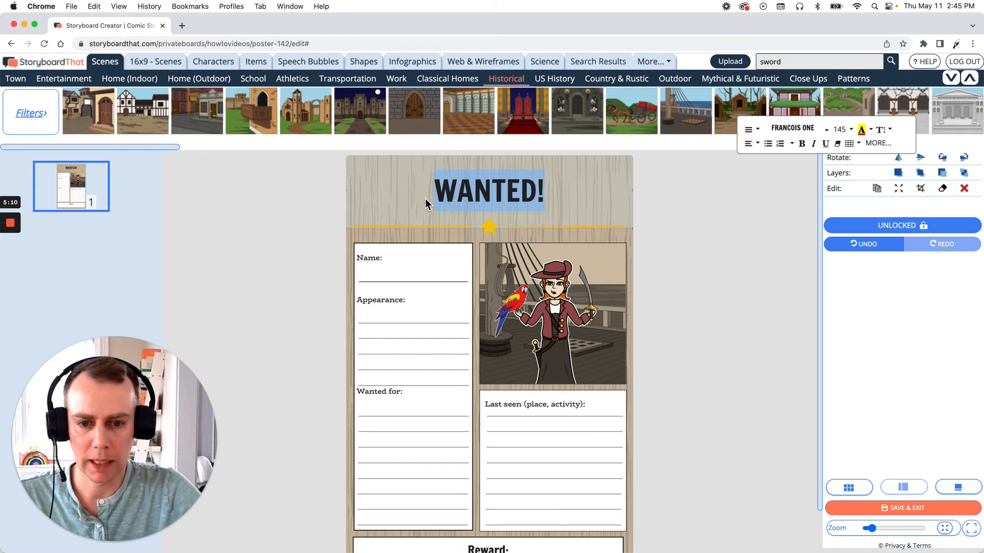
{"action": "mouse_move", "coordinate": [590, 200]}
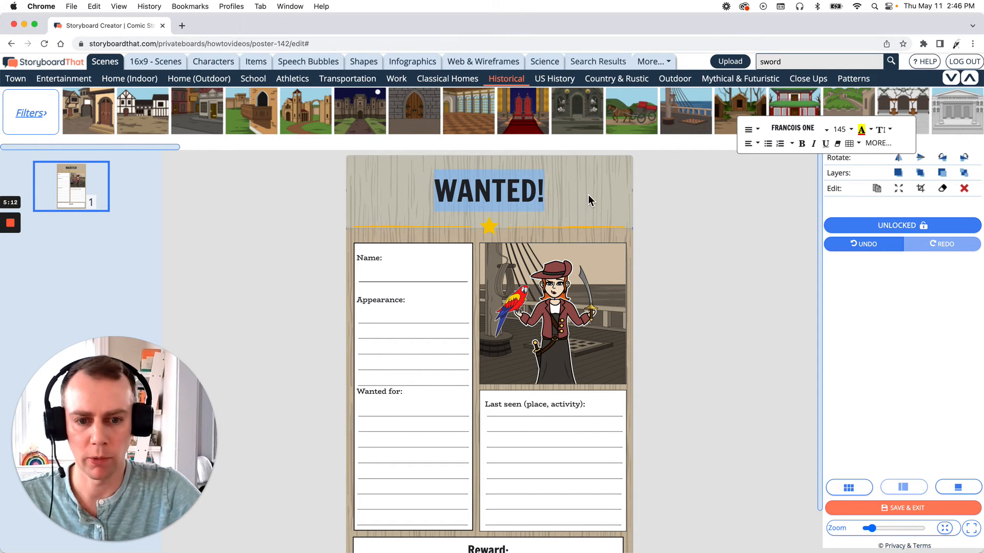
{"action": "left_click", "coordinate": [796, 130]}
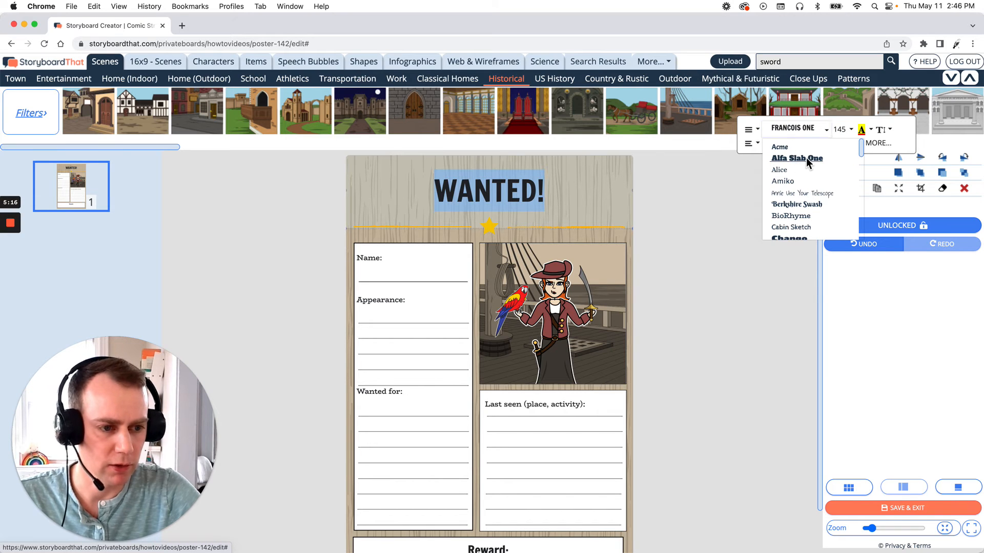
{"action": "left_click", "coordinate": [797, 158]}
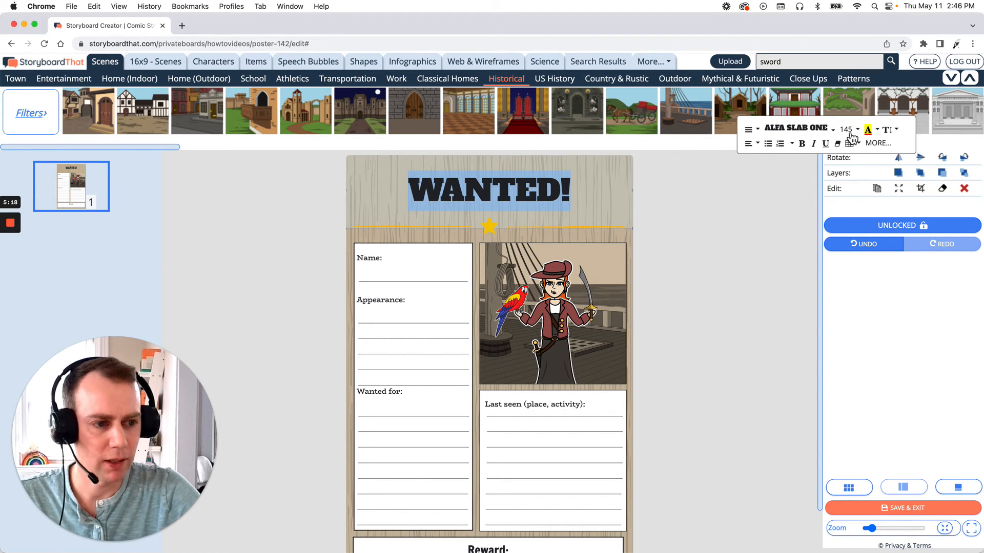
{"action": "left_click", "coordinate": [847, 129]}
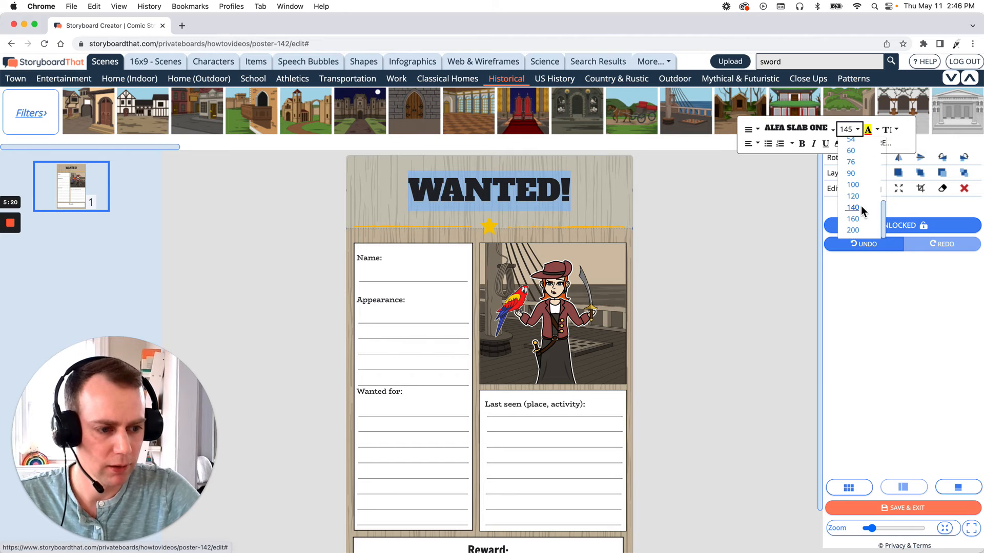
{"action": "left_click", "coordinate": [852, 231]}
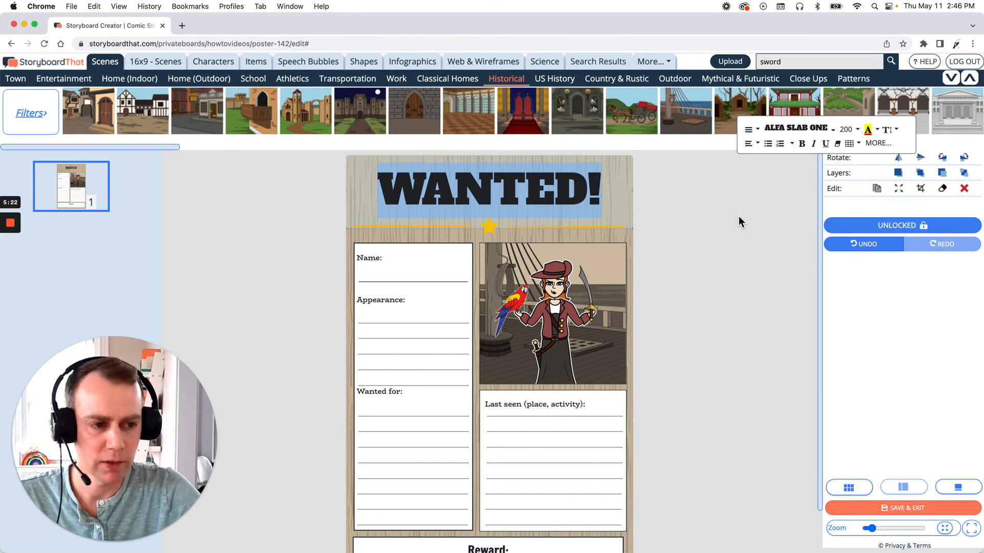
{"action": "left_click", "coordinate": [609, 326]}
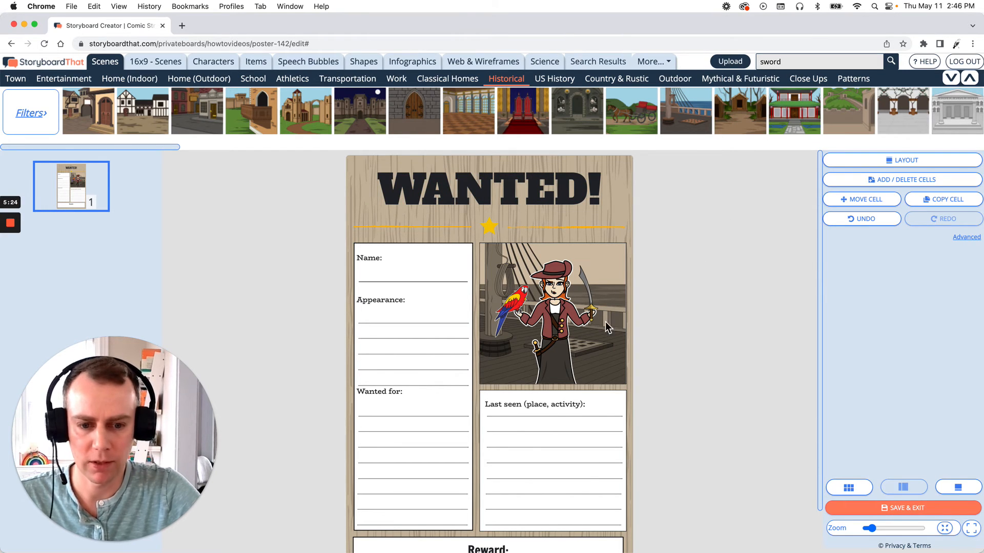
Enter 1,000,000 in the Reward box and set it in Alfa Slab One at size 120
{"action": "scroll", "scroll_direction": "down", "scroll_amount": 3}
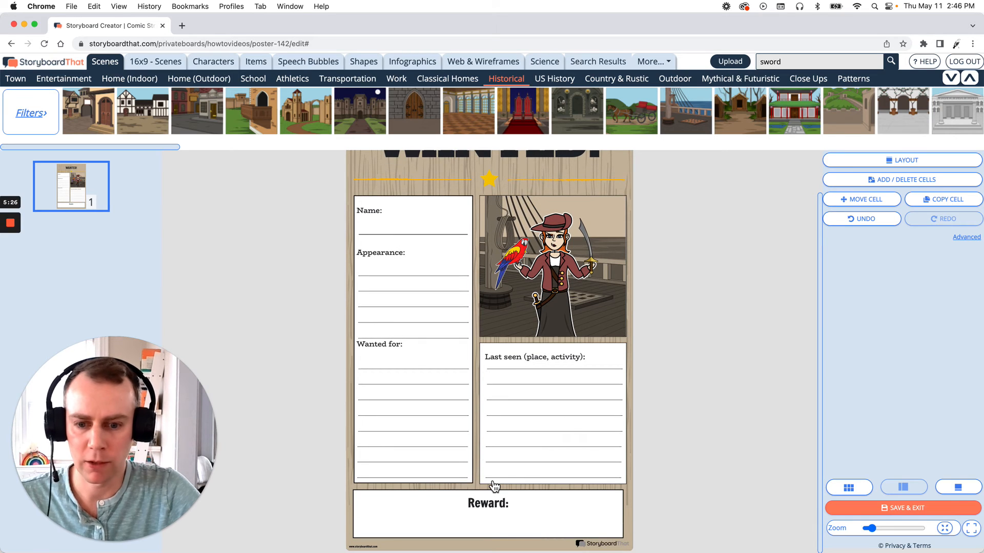
{"action": "left_click", "coordinate": [487, 508]}
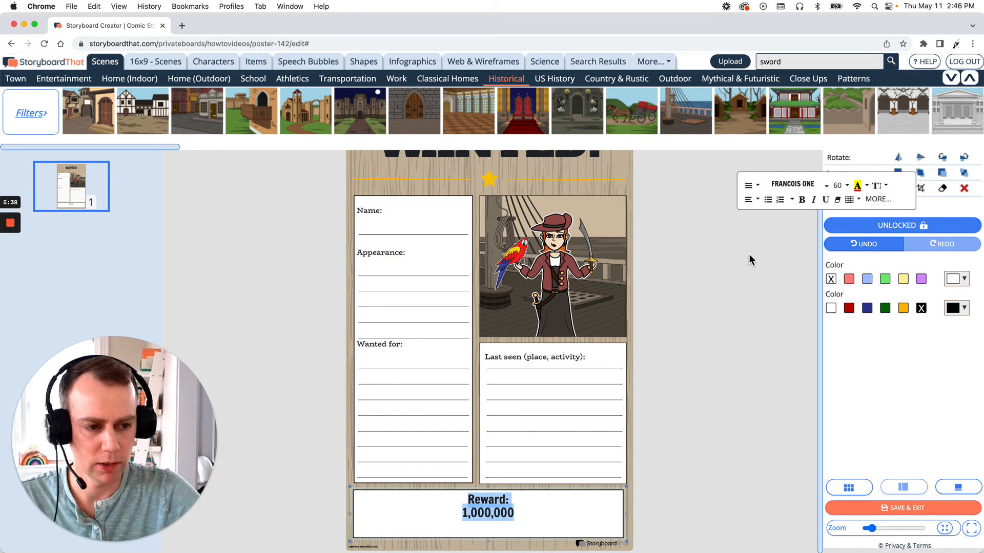
{"action": "left_click", "coordinate": [795, 183]}
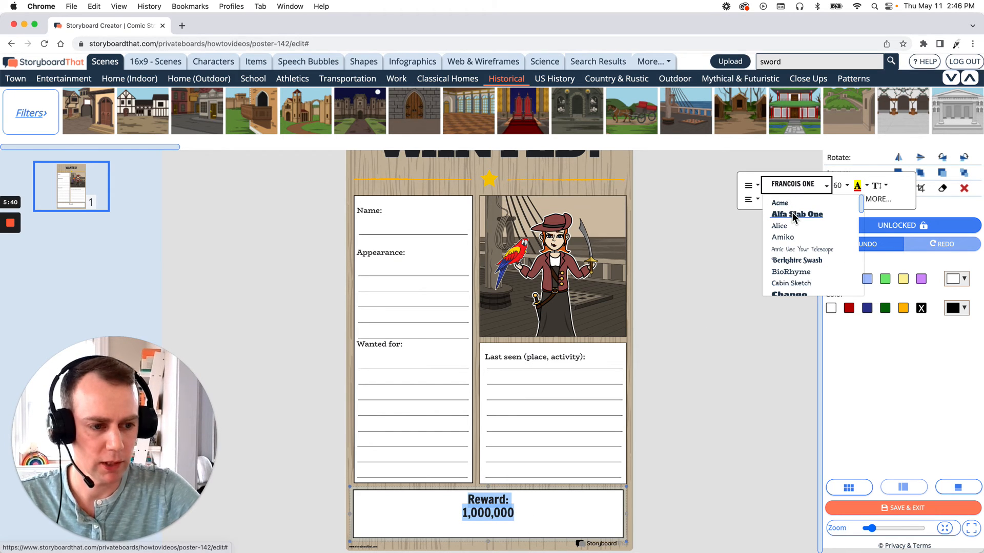
{"action": "left_click", "coordinate": [795, 214]}
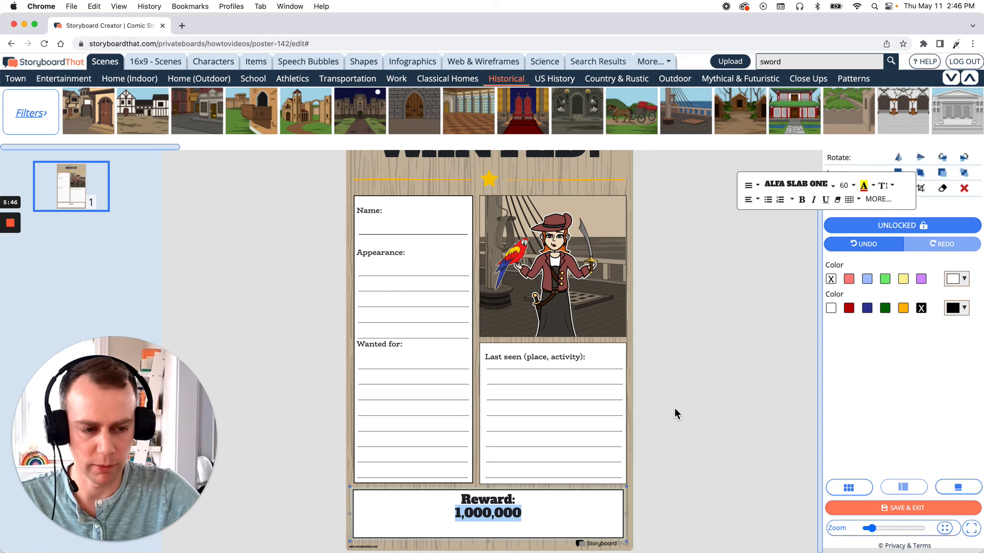
{"action": "left_click", "coordinate": [846, 186]}
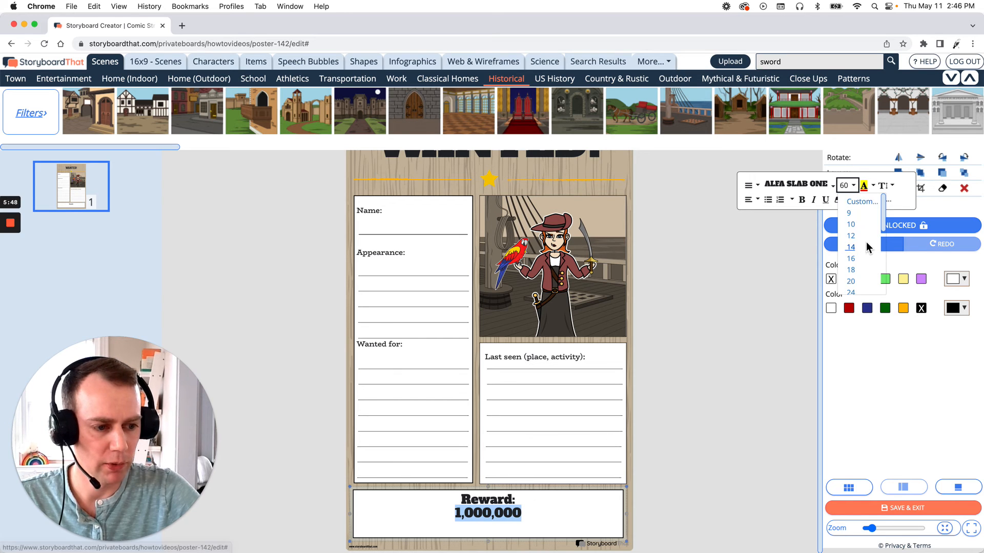
{"action": "scroll", "scroll_direction": "down", "scroll_amount": 3}
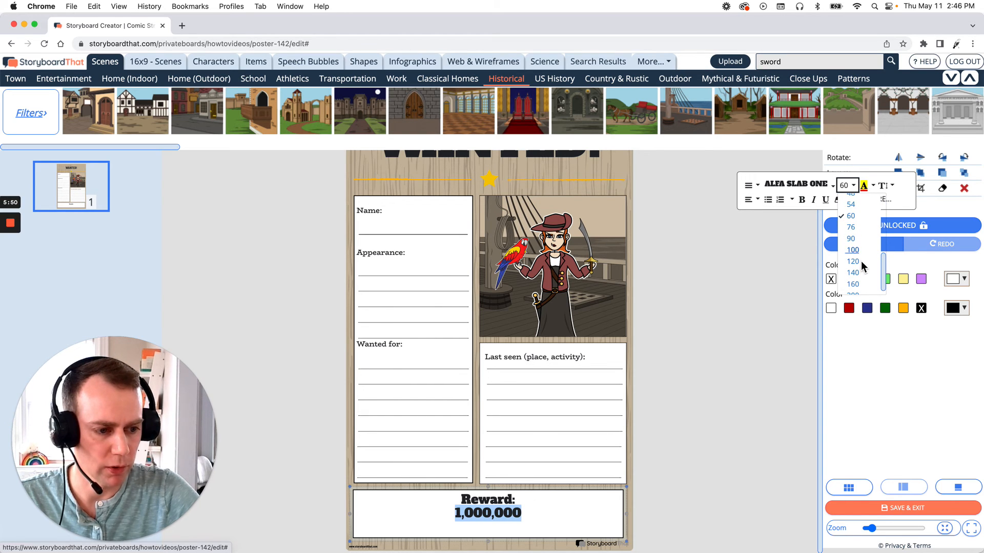
{"action": "left_click", "coordinate": [853, 262]}
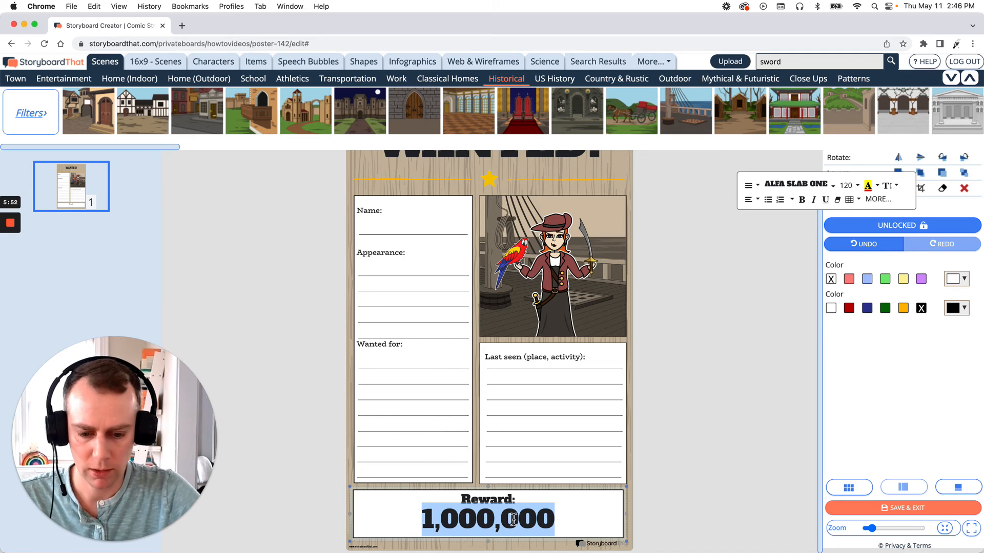
{"action": "left_click", "coordinate": [427, 519]}
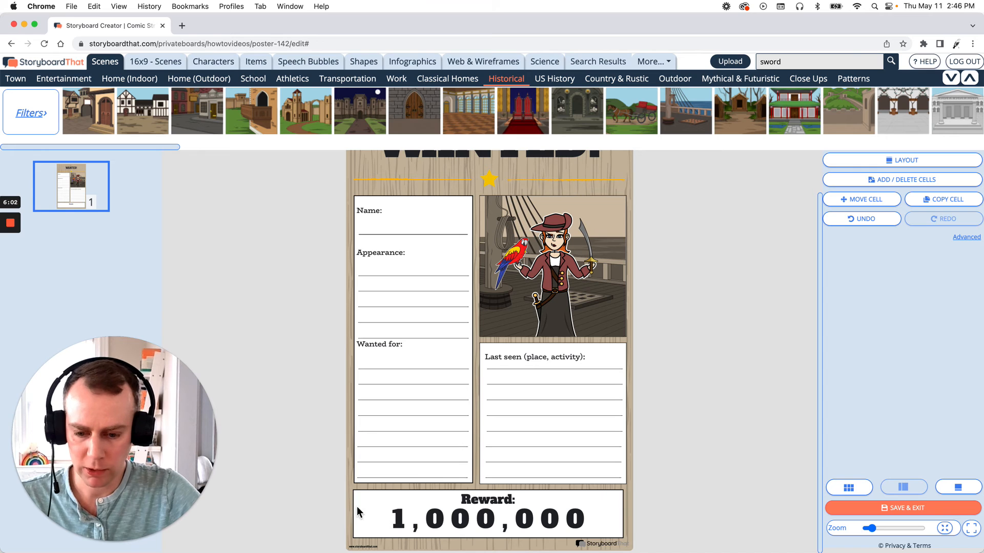
{"action": "mouse_move", "coordinate": [718, 498]}
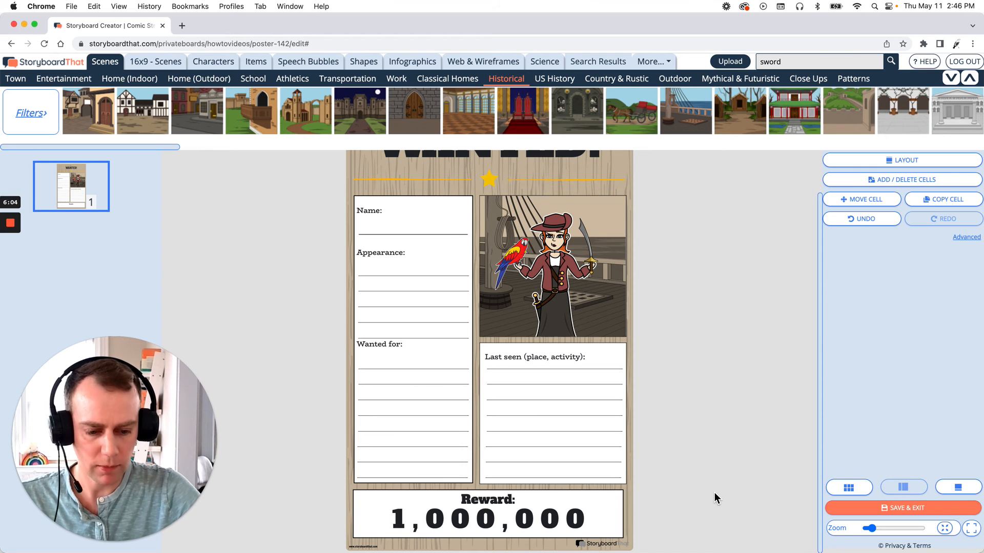
{"action": "mouse_move", "coordinate": [617, 515]}
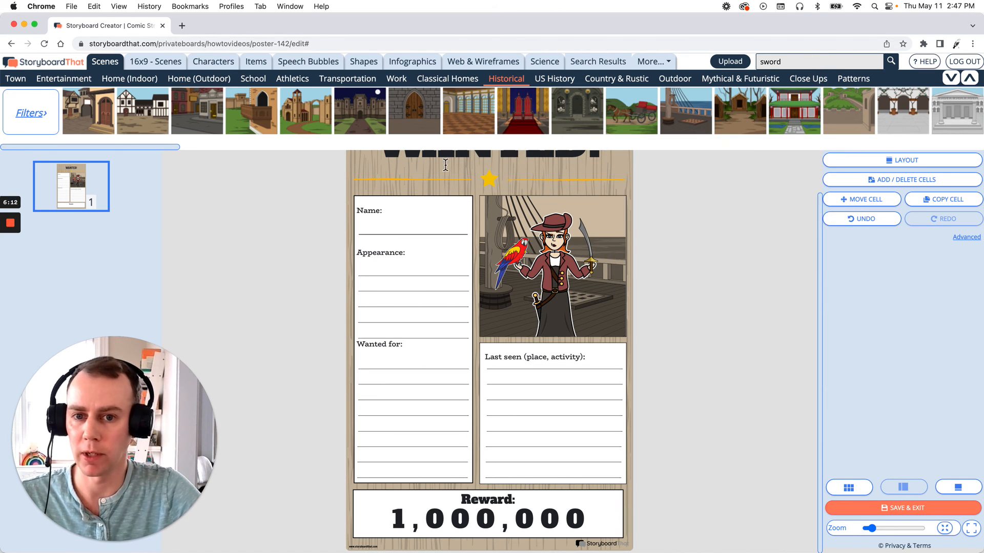
Add a dollar money bag icon from Infographics beside the reward and duplicate it
{"action": "left_click", "coordinate": [412, 61]}
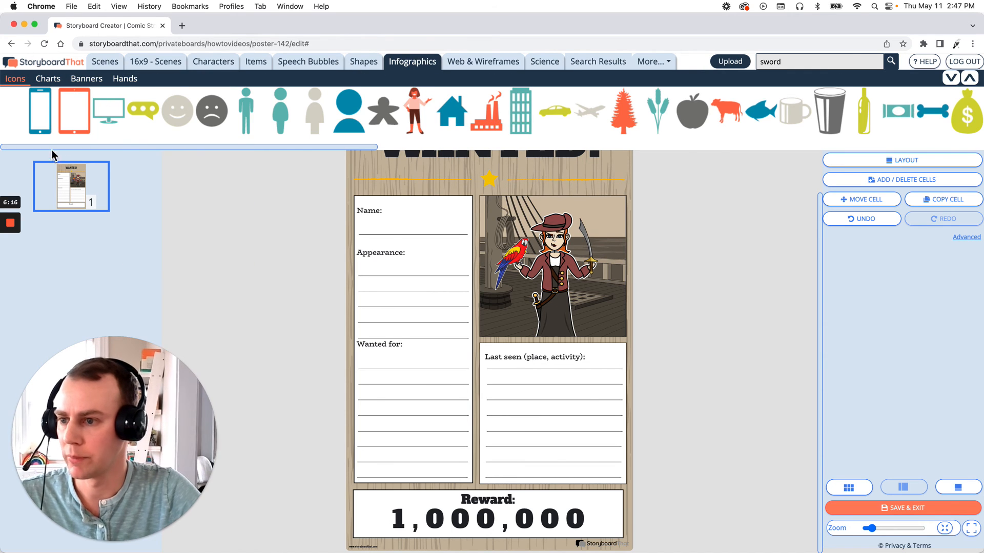
{"action": "mouse_move", "coordinate": [336, 155]}
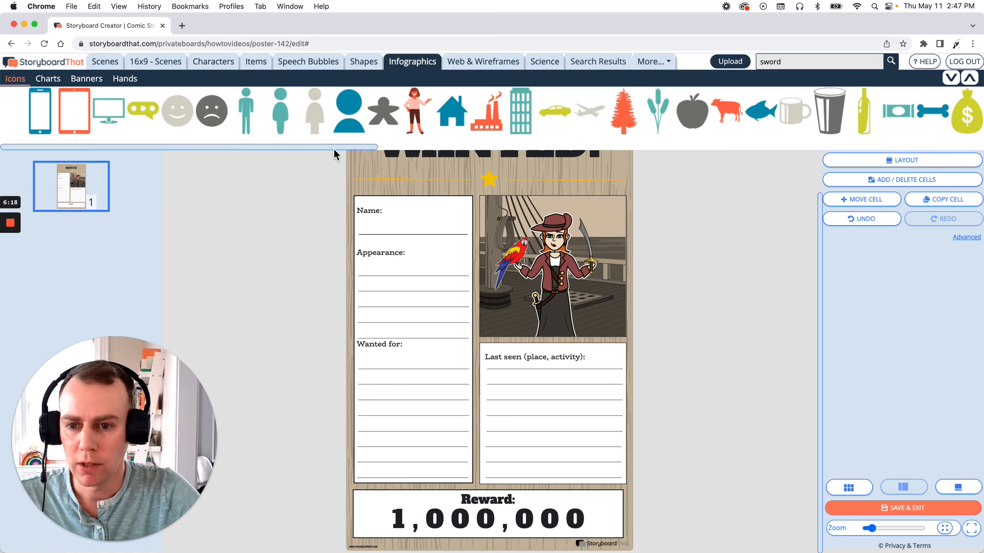
{"action": "scroll", "scroll_direction": "right", "scroll_amount": 3}
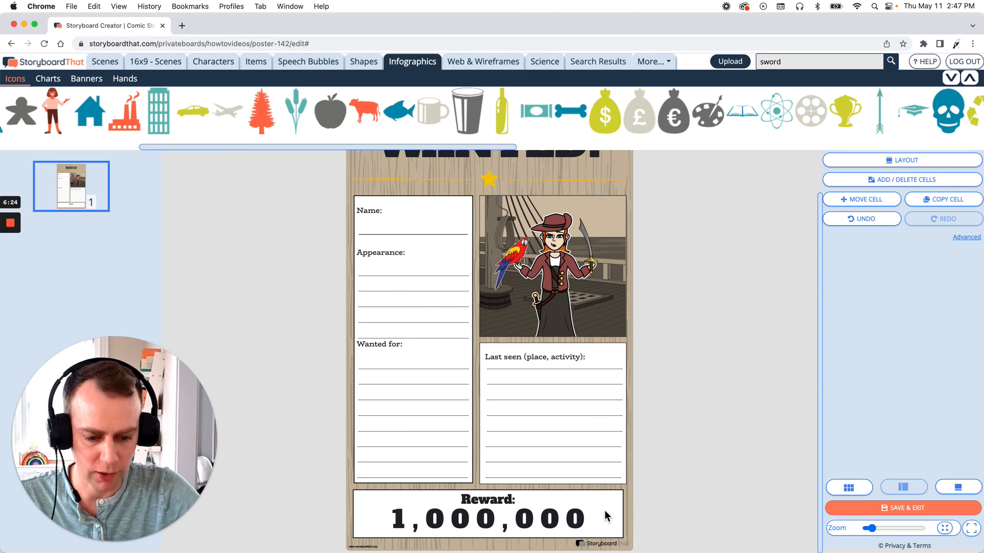
{"action": "left_click", "coordinate": [600, 509]}
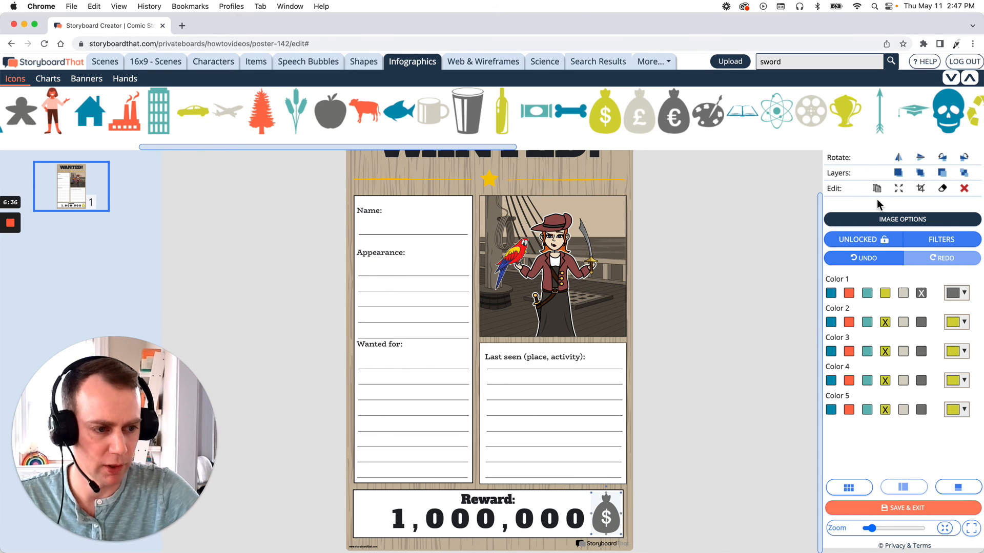
{"action": "left_click", "coordinate": [605, 517]}
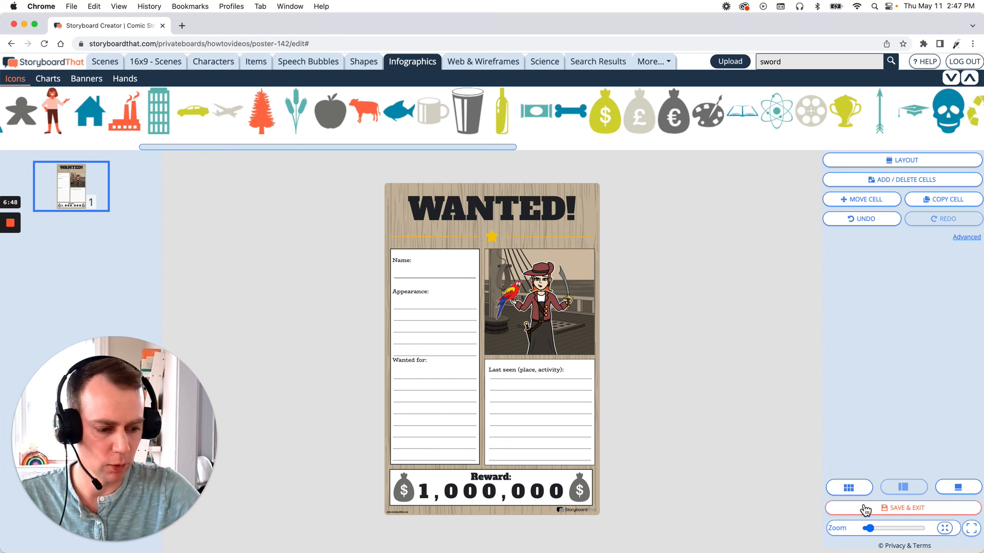
{"action": "mouse_move", "coordinate": [865, 512]}
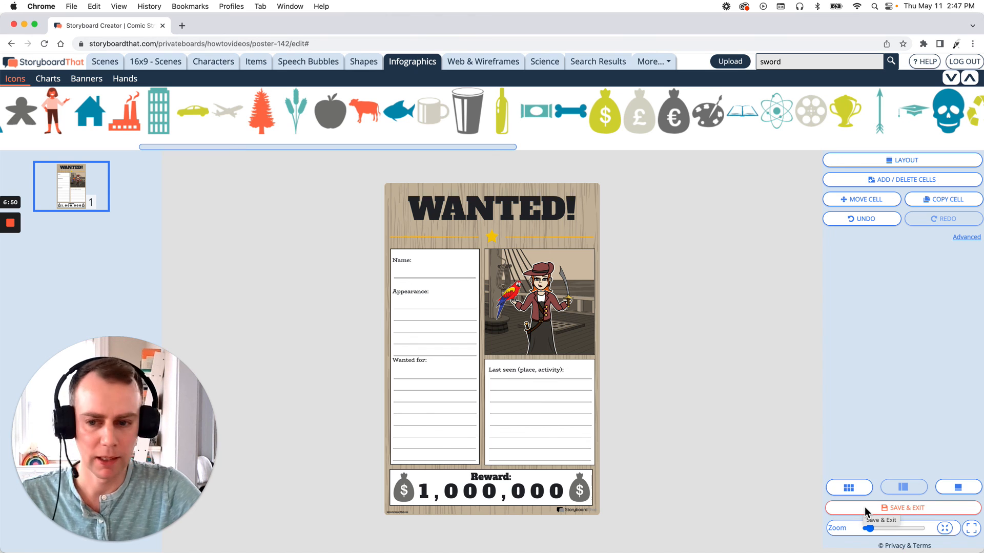